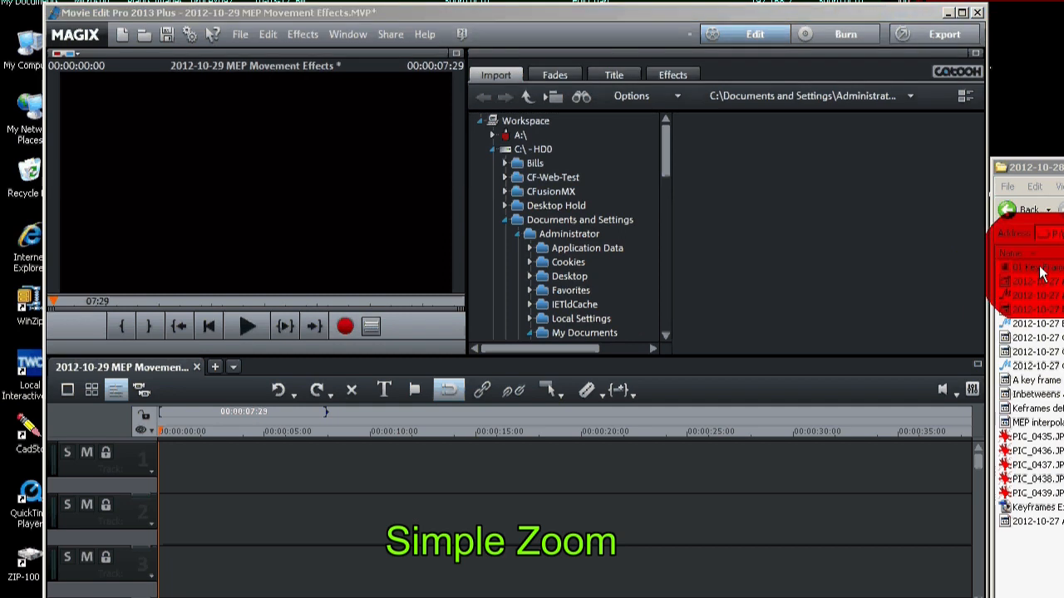
Place the Airplane Practice video on track 1 and park the playhead on it.
left_click(1034, 281)
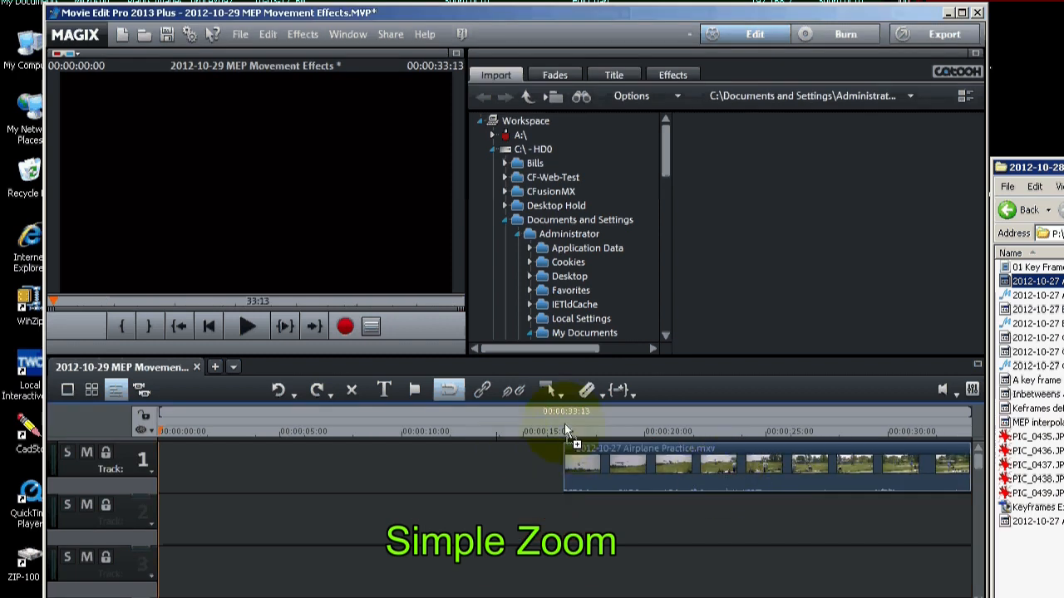
left_click(565, 431)
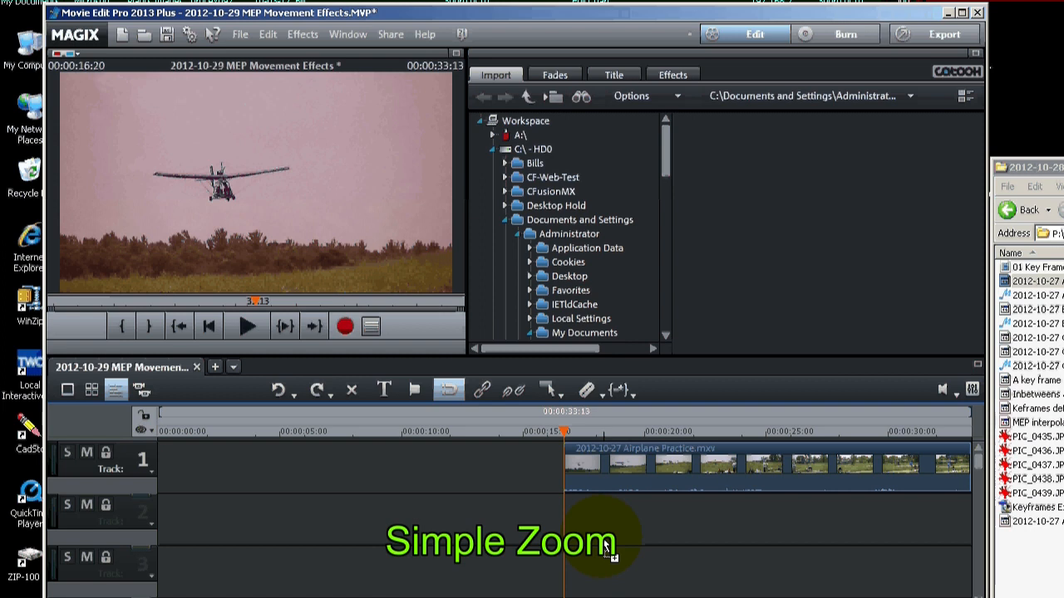
mouse_move(646, 130)
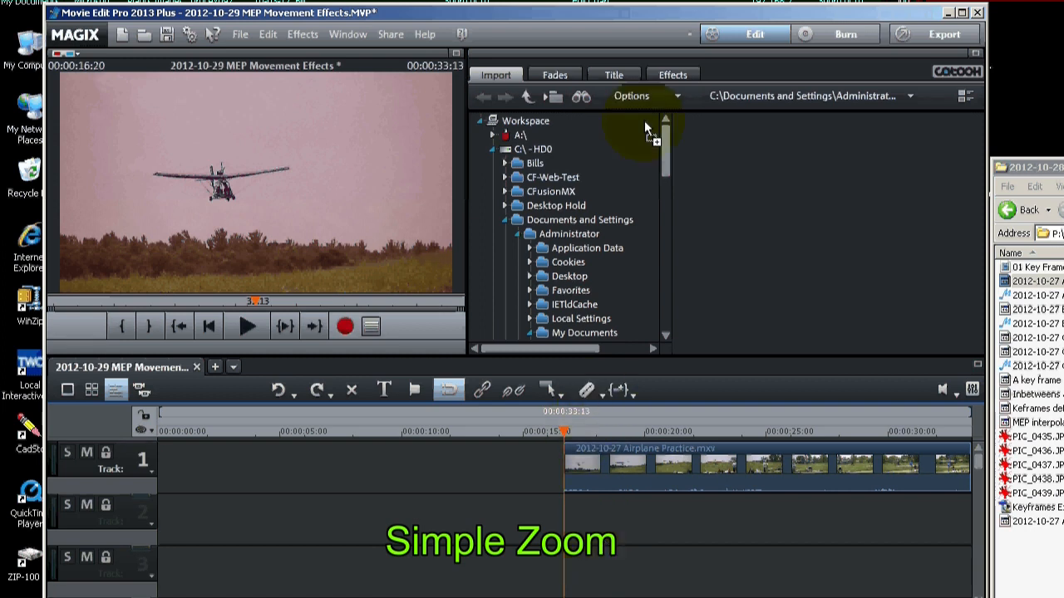
Choose the Camera/zoom movement effect and select the airplane clip for it.
left_click(672, 73)
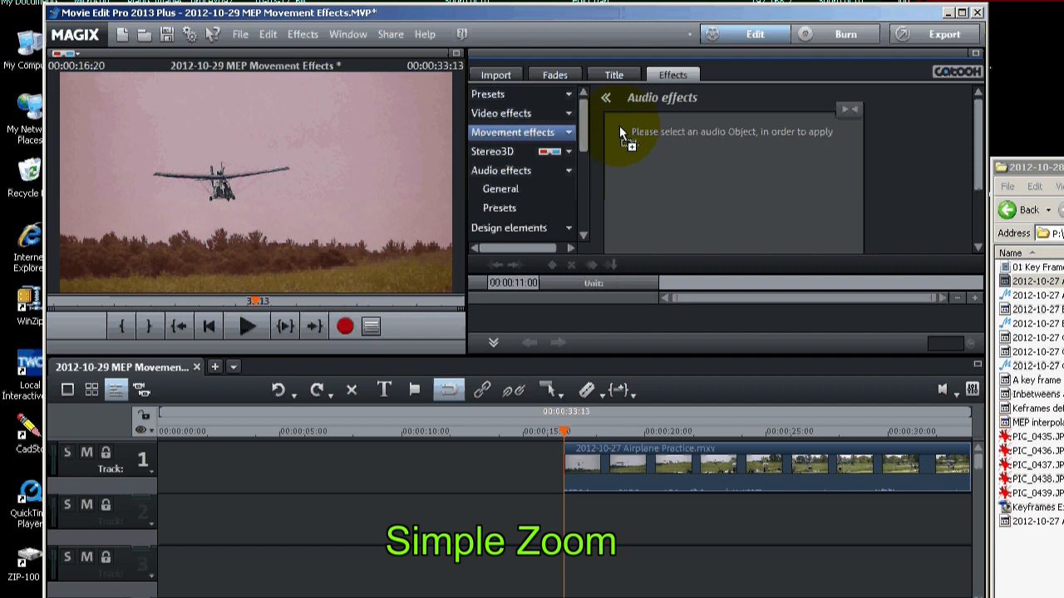
left_click(512, 133)
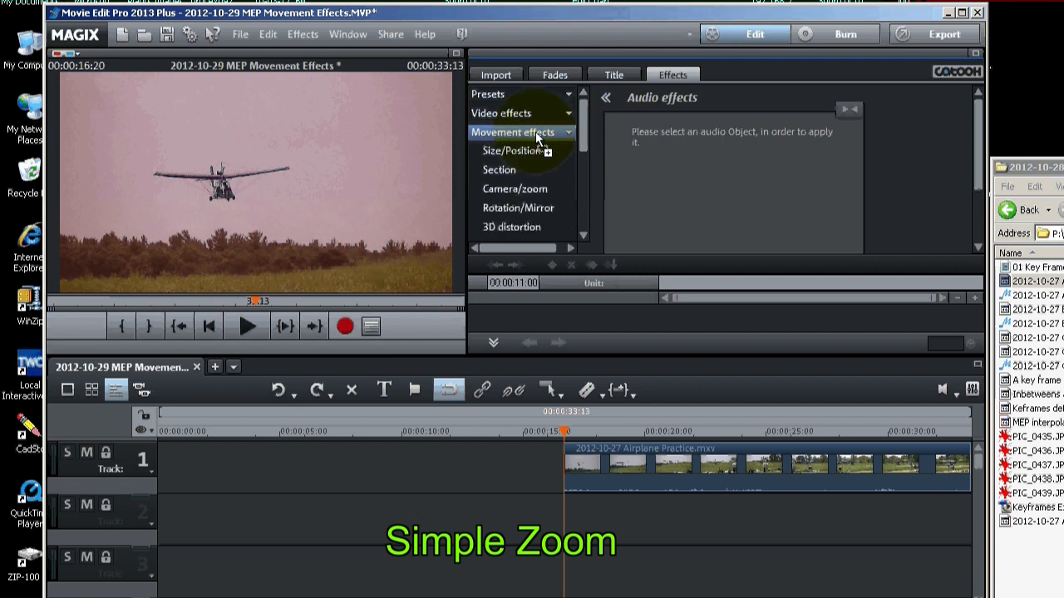
mouse_move(539, 153)
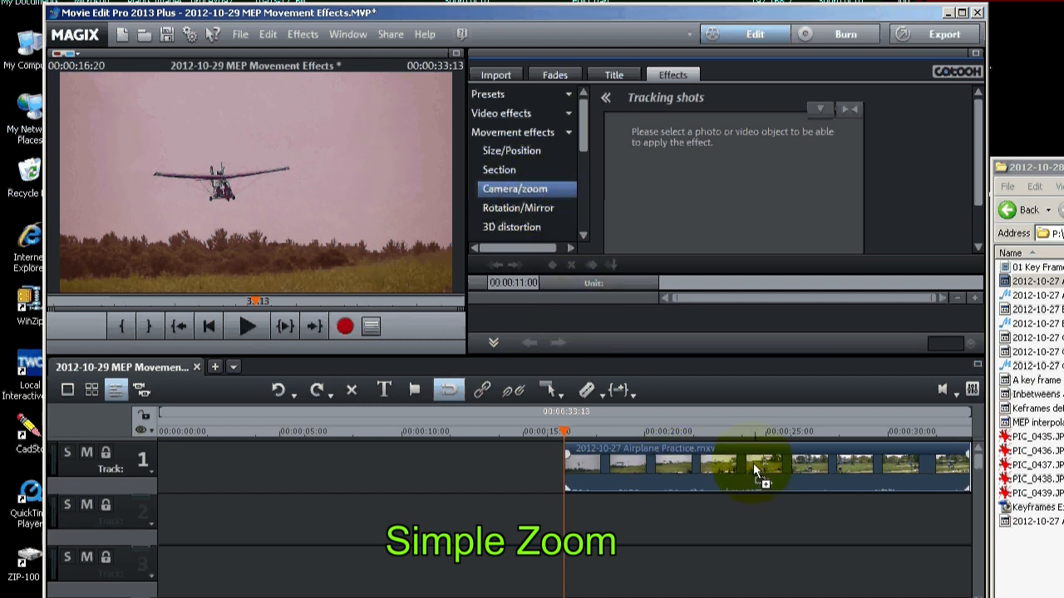
left_click(735, 464)
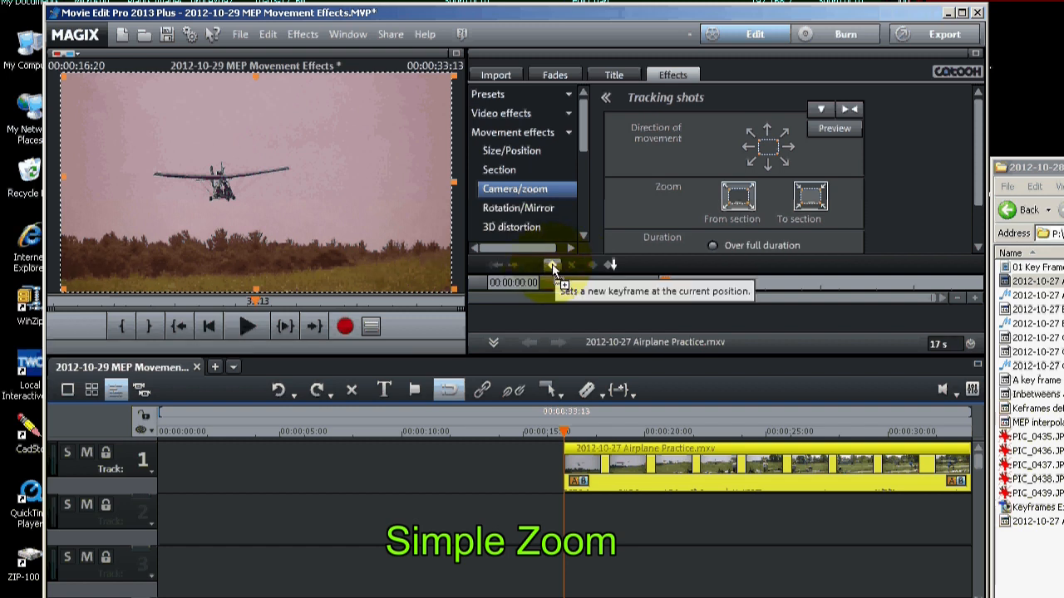
Set the starting Camera/zoom keyframes with the section frame around the plane.
left_click(552, 265)
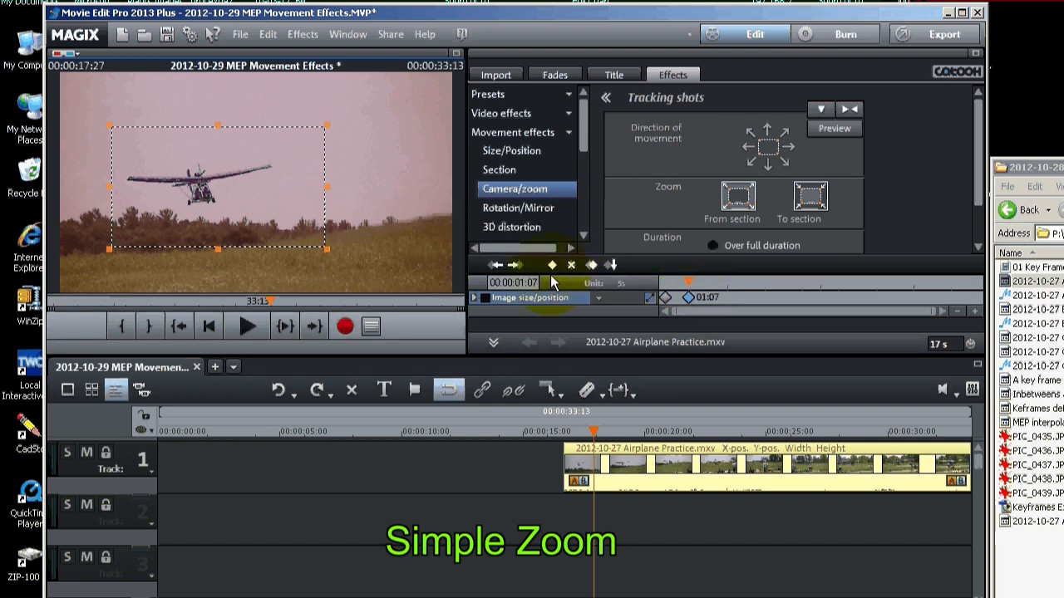
left_click(552, 265)
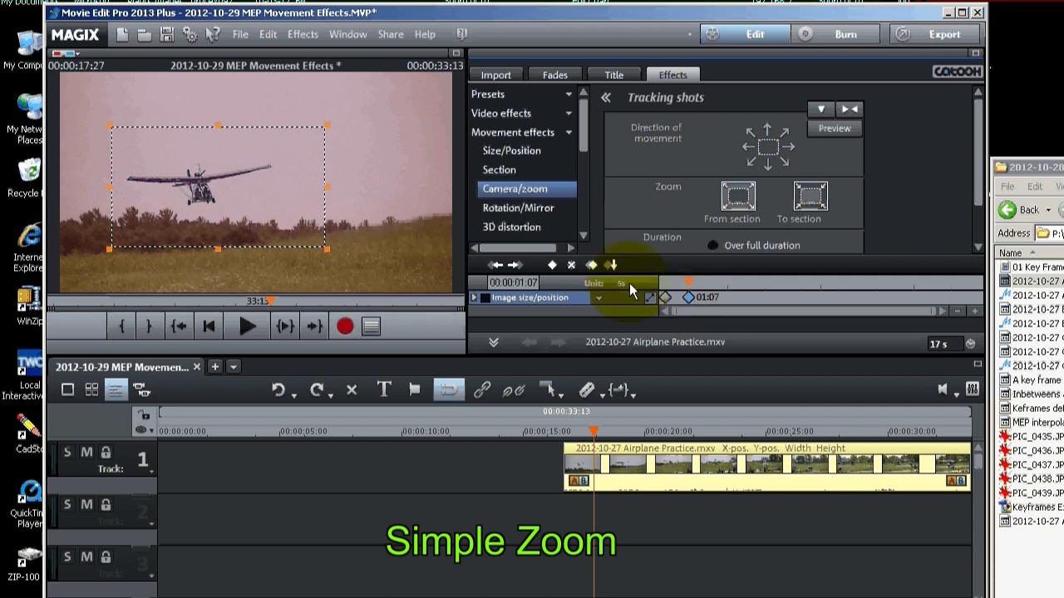
mouse_move(592, 266)
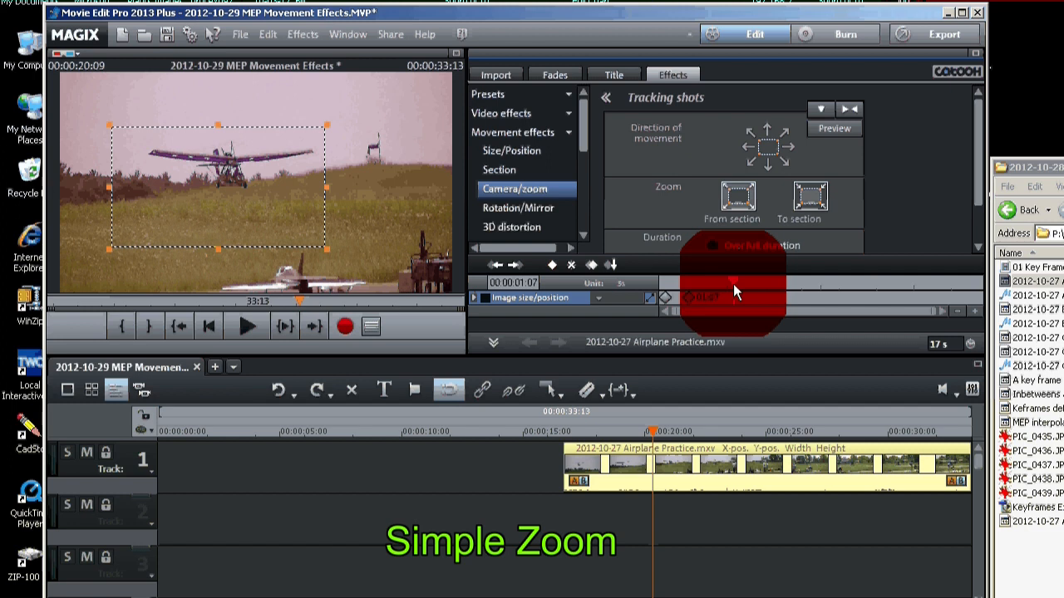
Add two later zoom keyframes that close the section in on the plane.
left_click(611, 264)
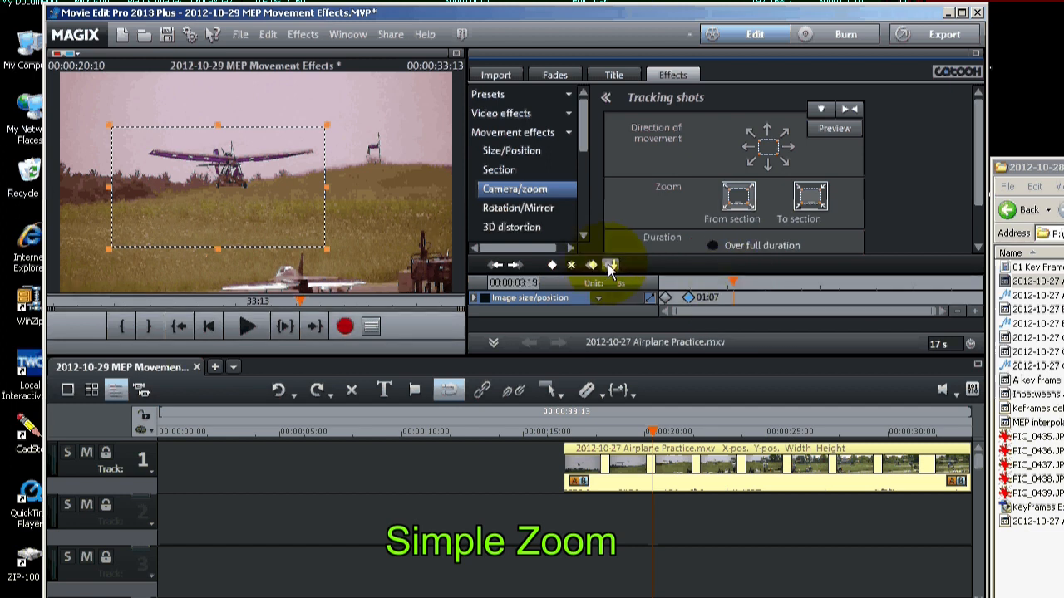
mouse_move(612, 266)
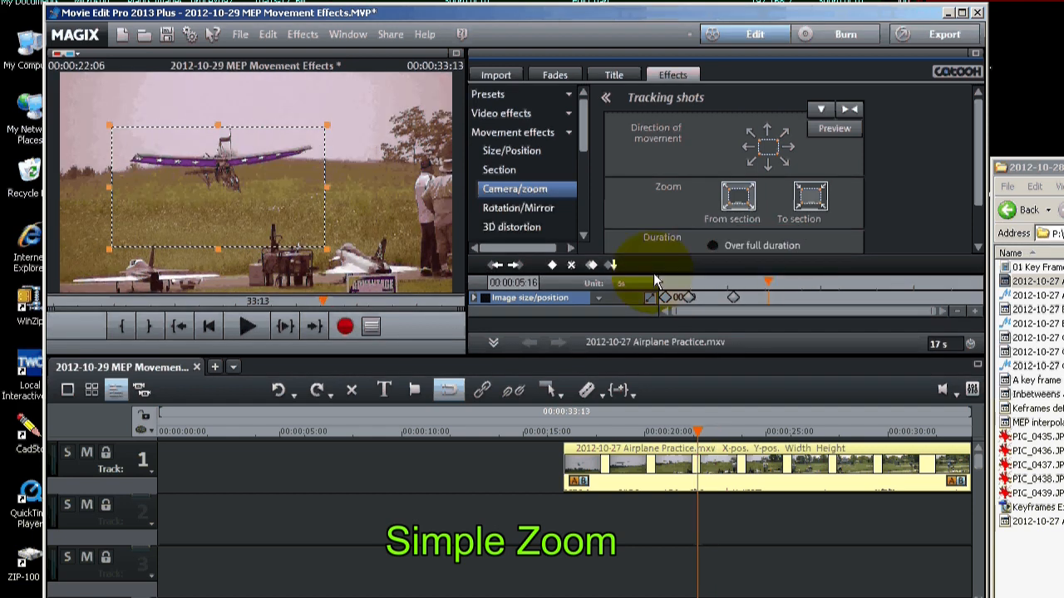
left_click(613, 265)
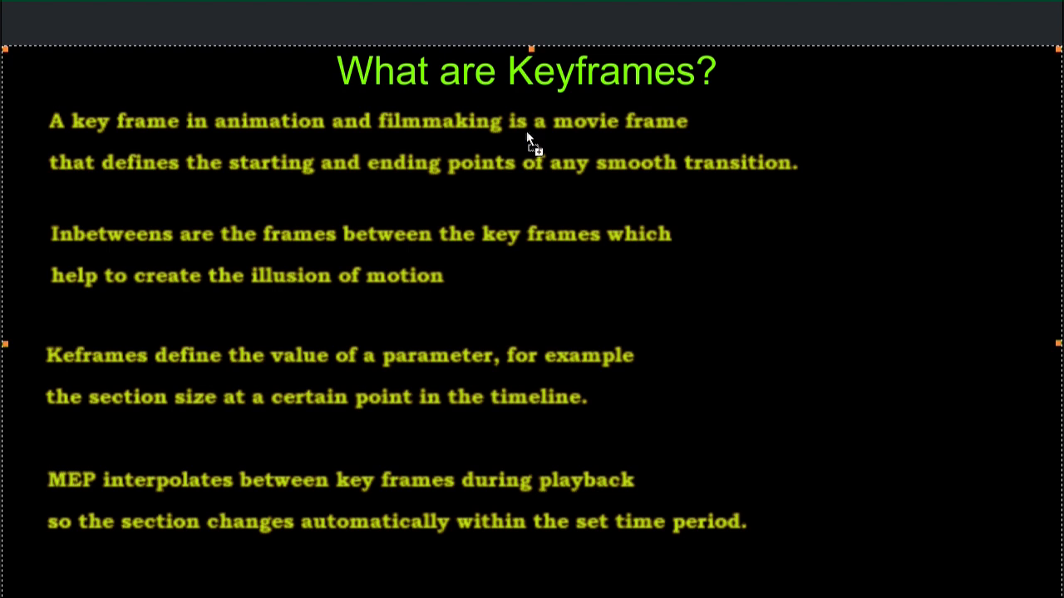
mouse_move(616, 176)
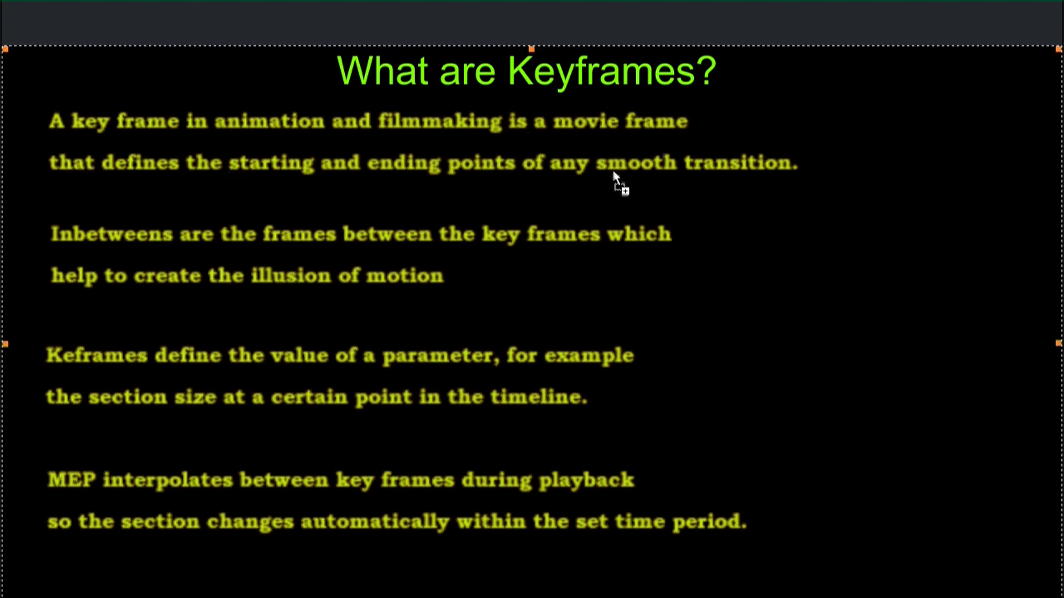
mouse_move(497, 291)
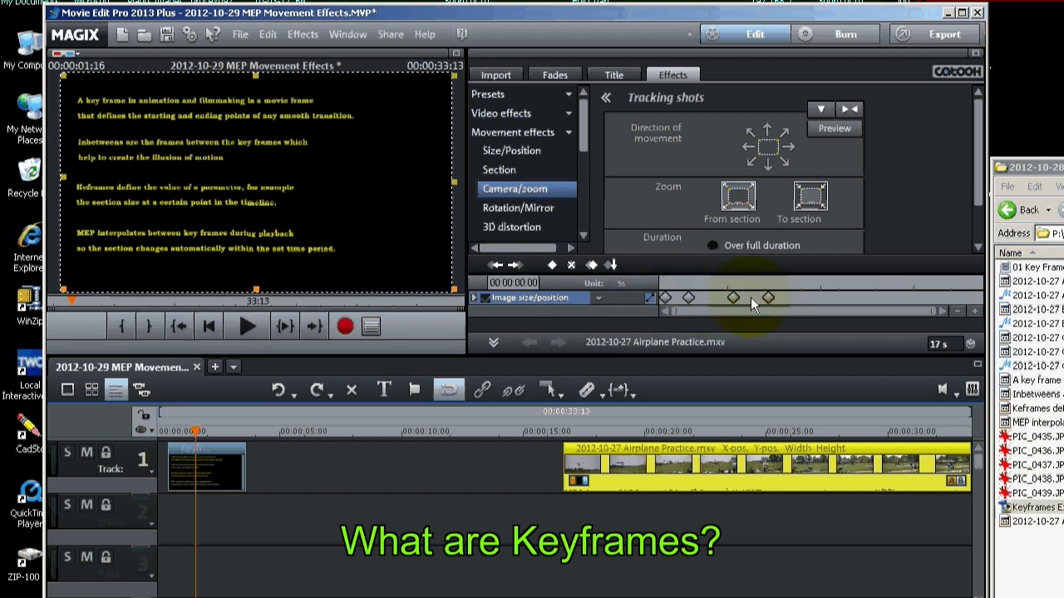
mouse_move(781, 322)
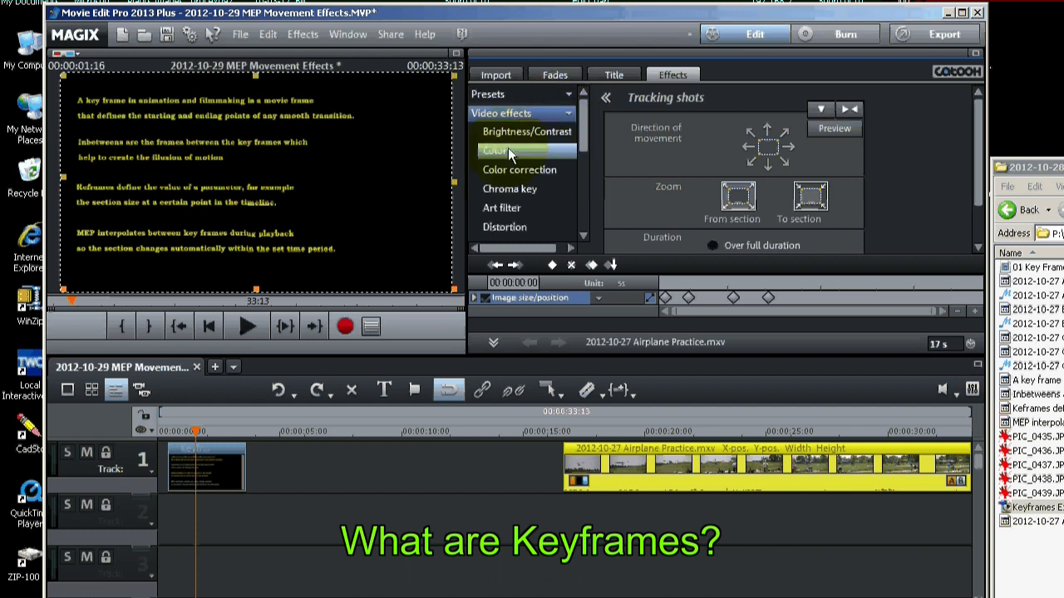
Try a hue tint from the Color effect's colour wheel on the clip, then reset it.
left_click(495, 150)
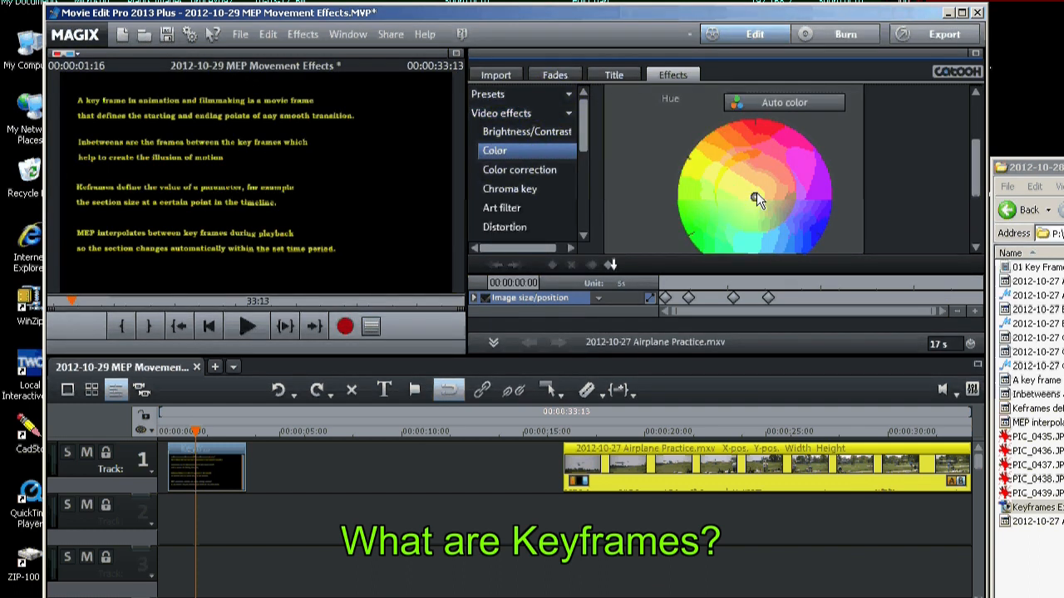
left_click(590, 266)
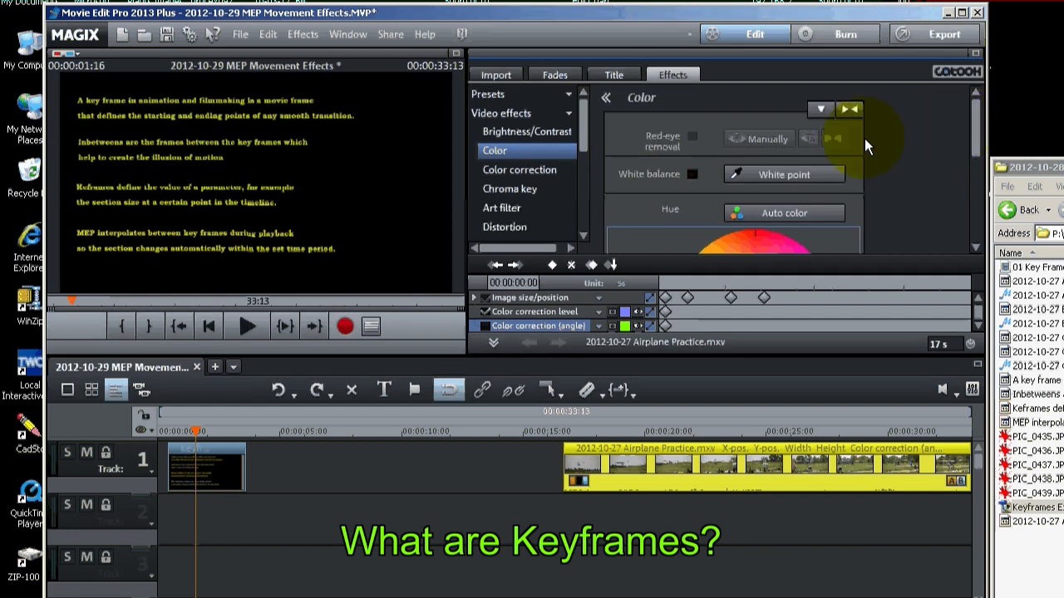
left_click(848, 110)
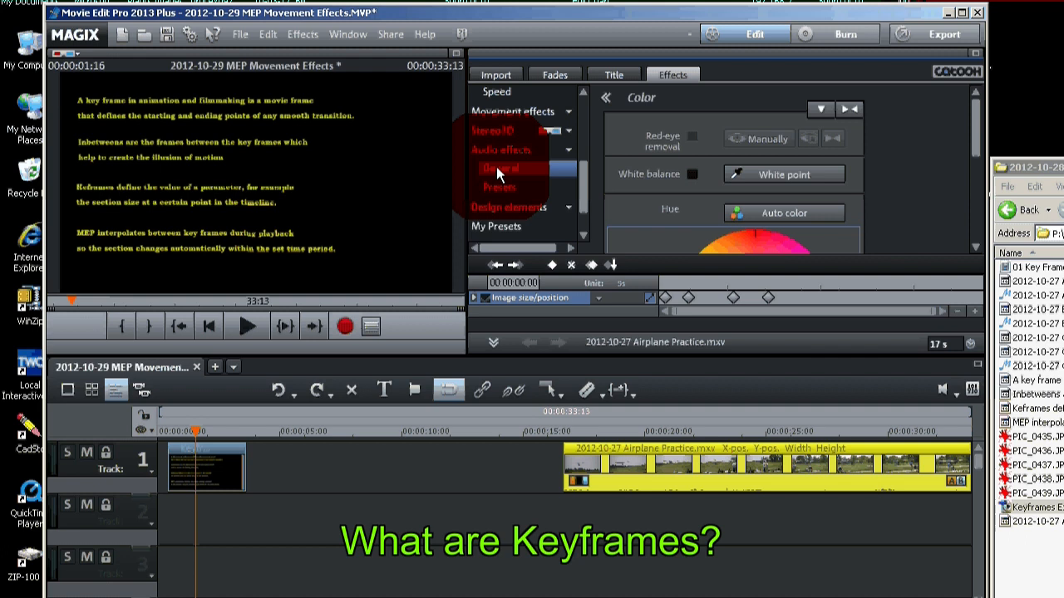
Show the Audio effects settings for the airplane clip in the effects list.
left_click(502, 168)
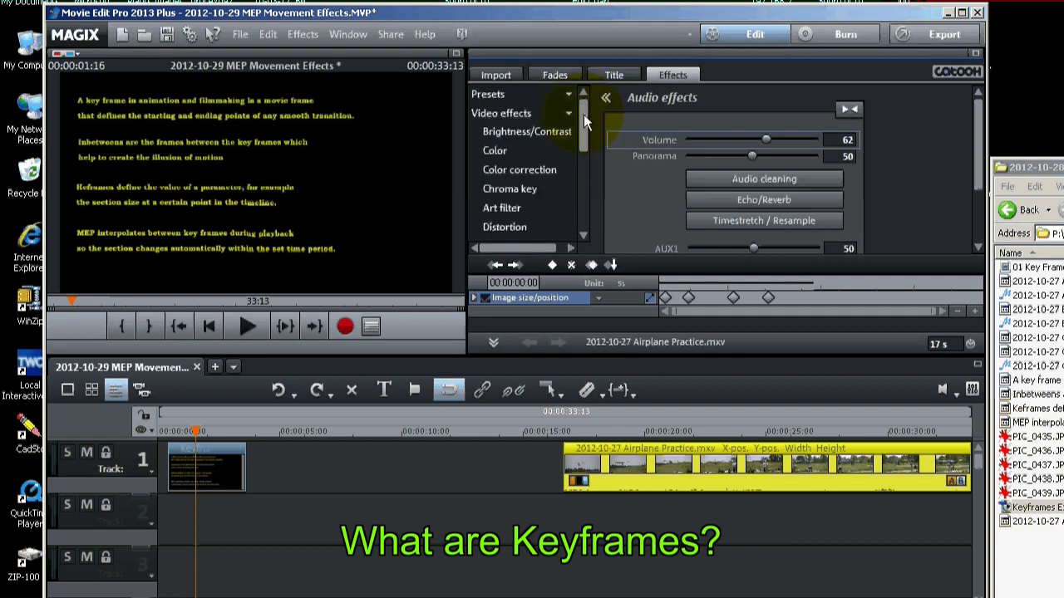
scroll("down", 3)
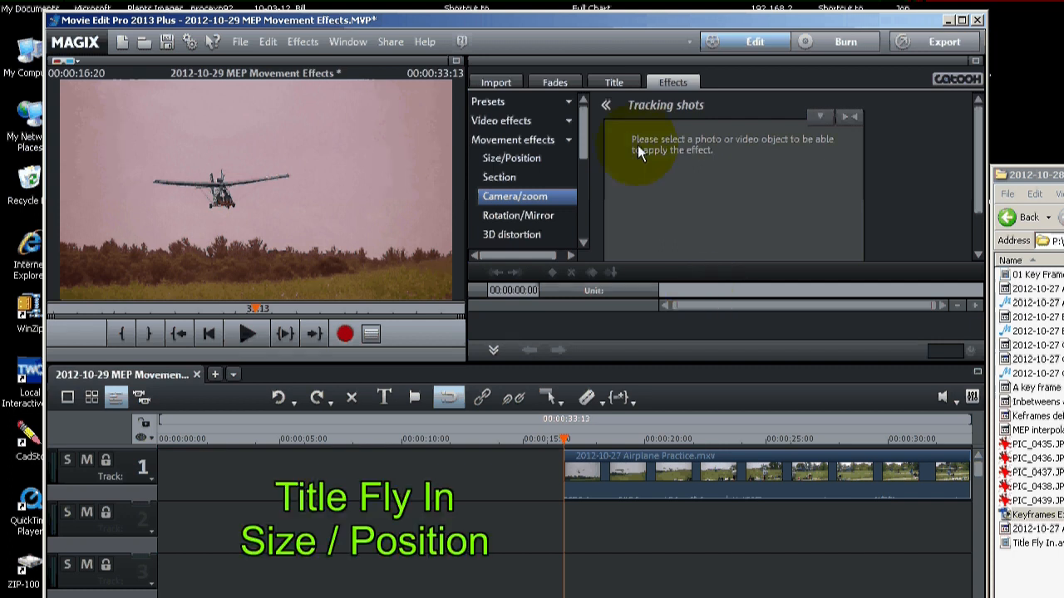
Recolour the Fly In title text to yellow in the Title colour dialog.
left_click(613, 81)
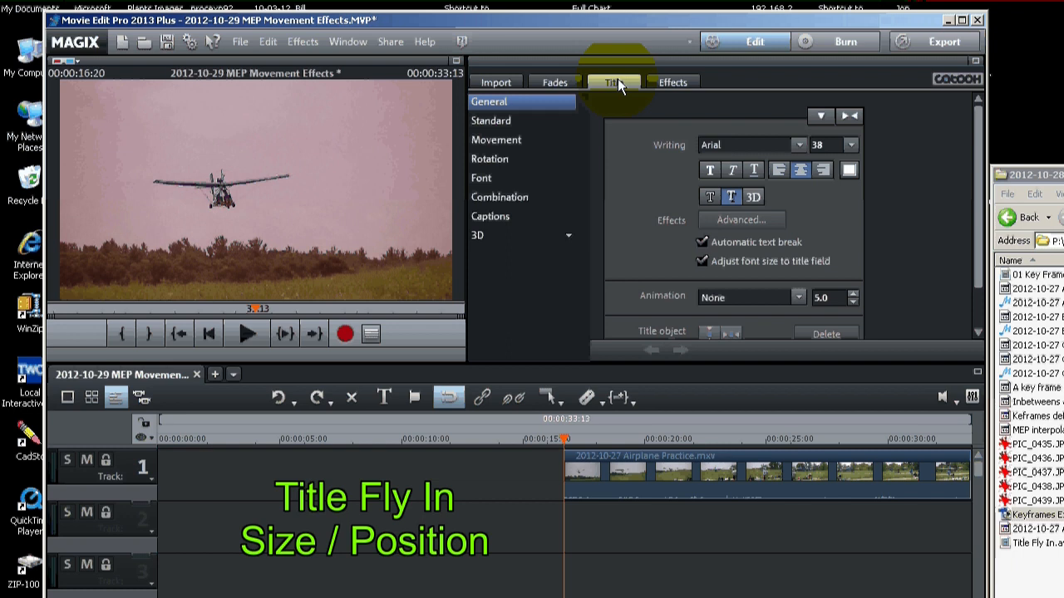
left_click(614, 81)
type("Fly In")
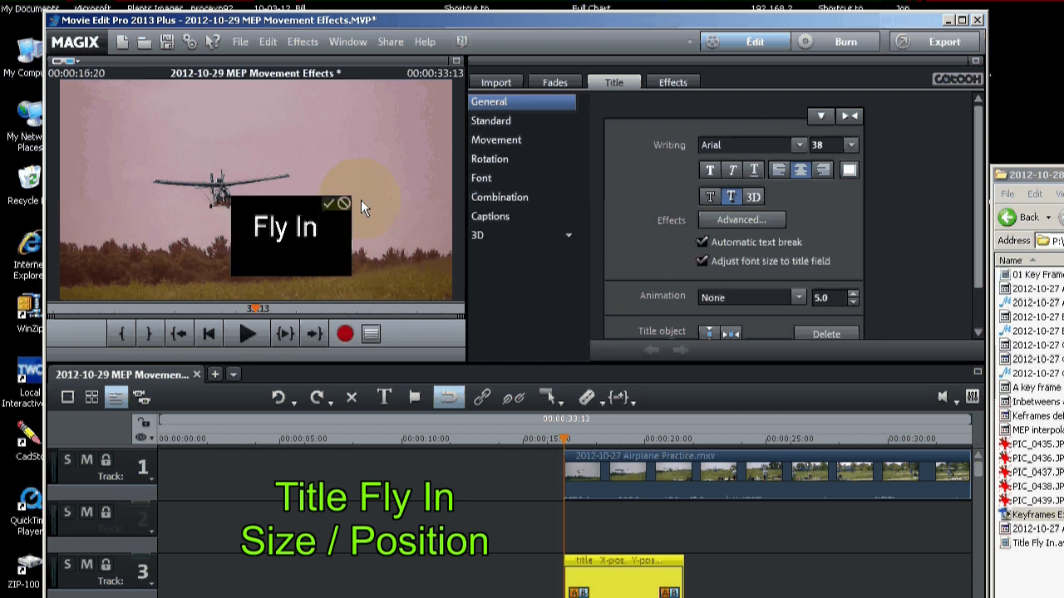
left_click(329, 203)
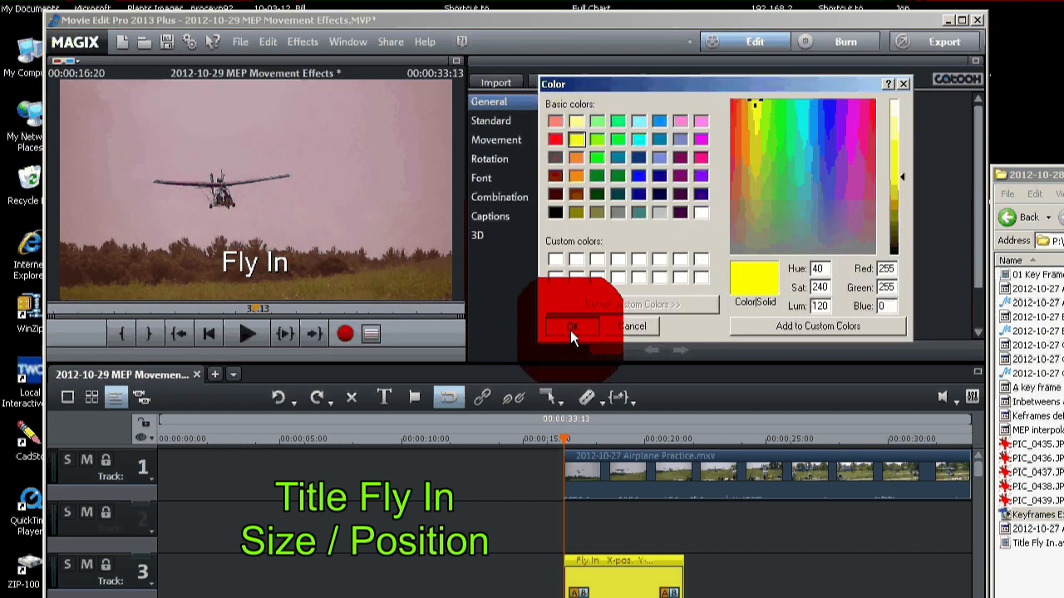
left_click(572, 324)
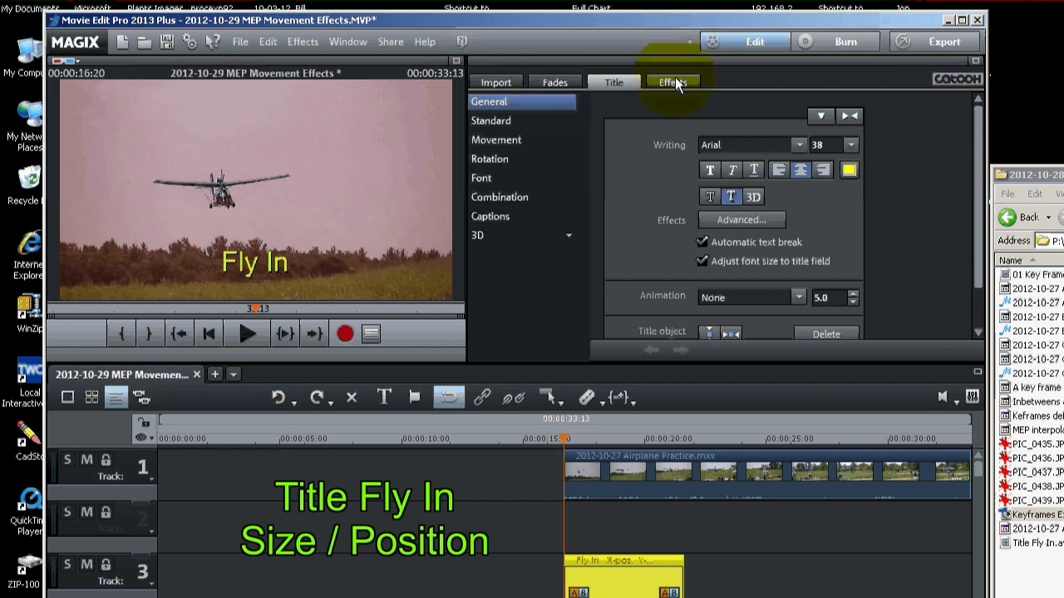
Keyframe the title's Size/Position so it flies across the frame, then play it back.
left_click(673, 81)
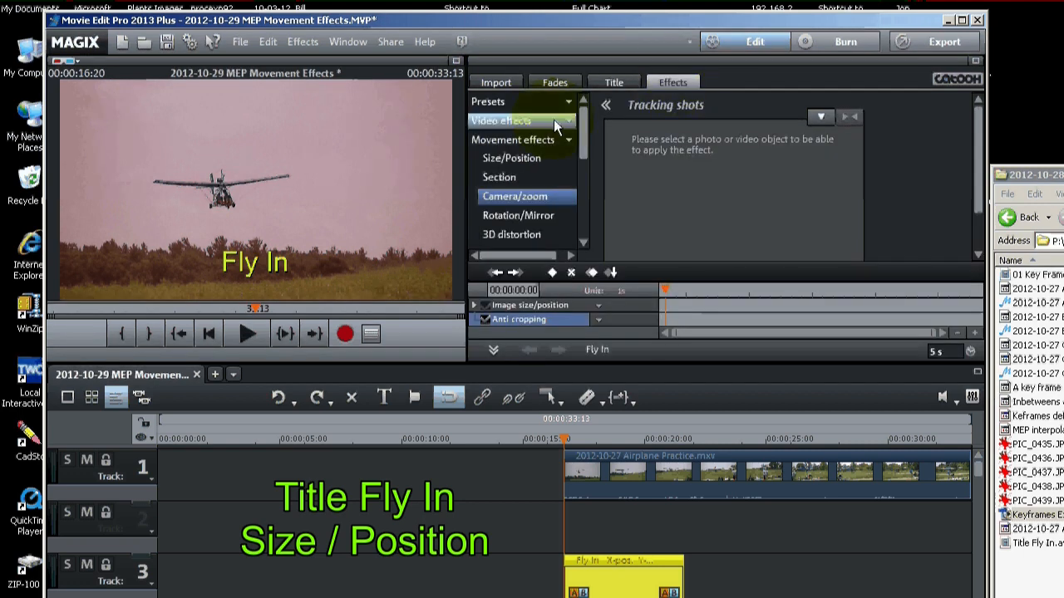
left_click(510, 158)
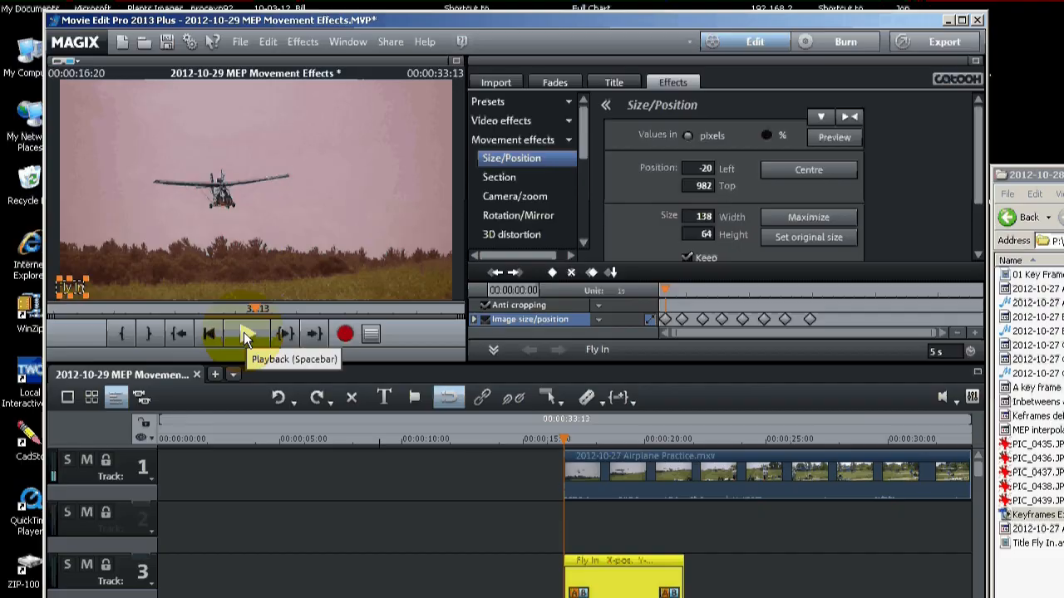
left_click(248, 332)
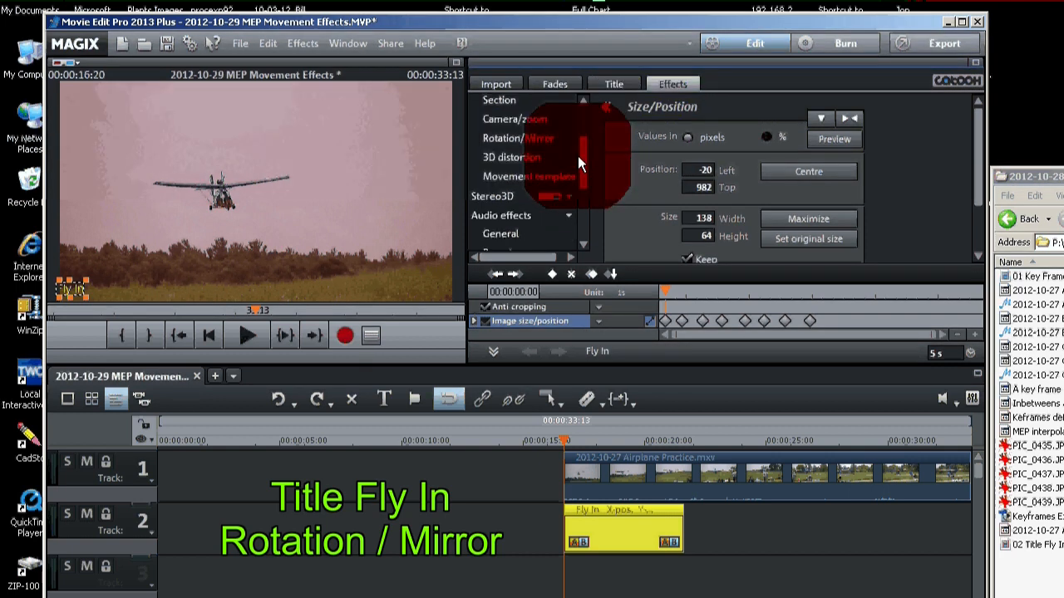
Keyframe Rotation/Mirror dials on all three axes so the title tumbles as it flies.
left_click(517, 138)
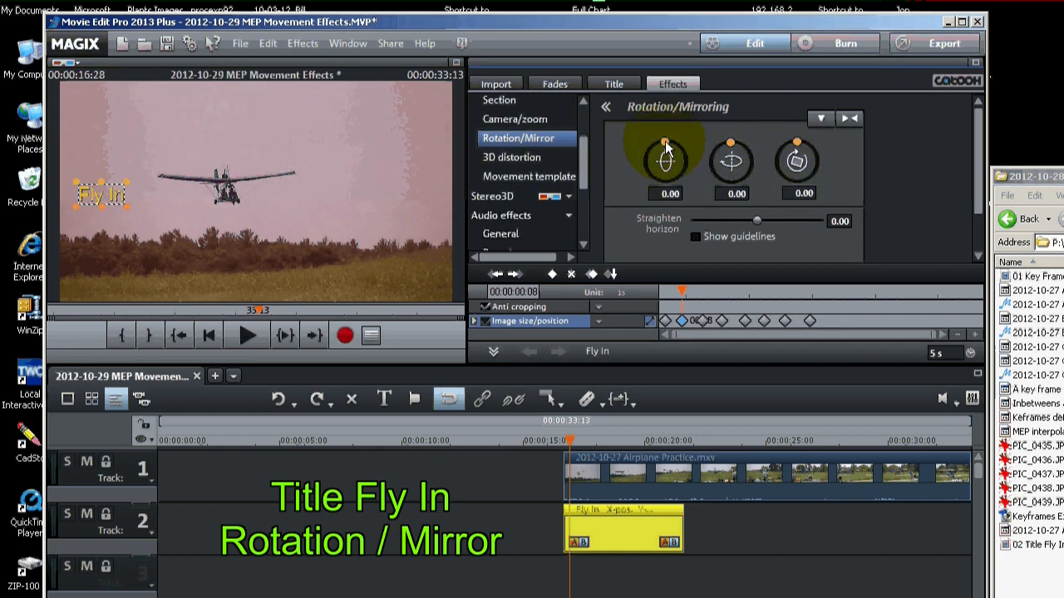
mouse_move(678, 149)
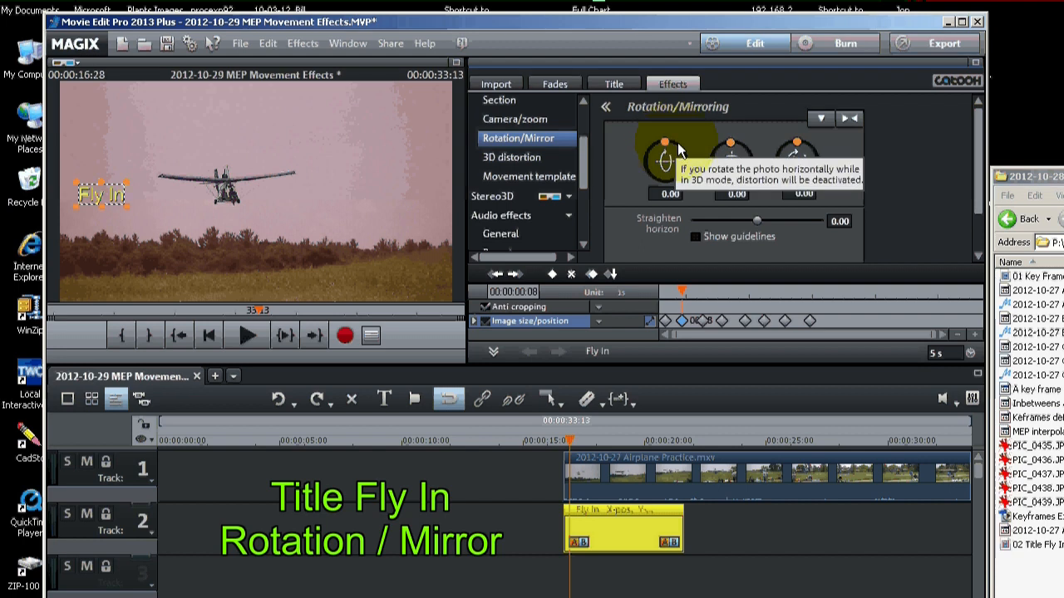
left_click_drag(669, 149, 683, 153)
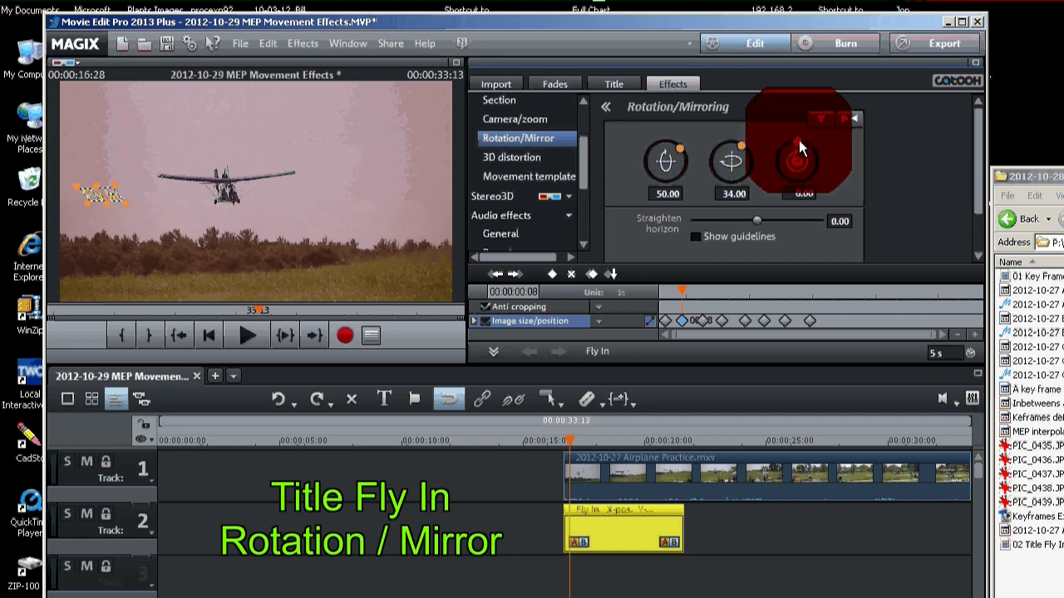
left_click_drag(801, 146, 811, 153)
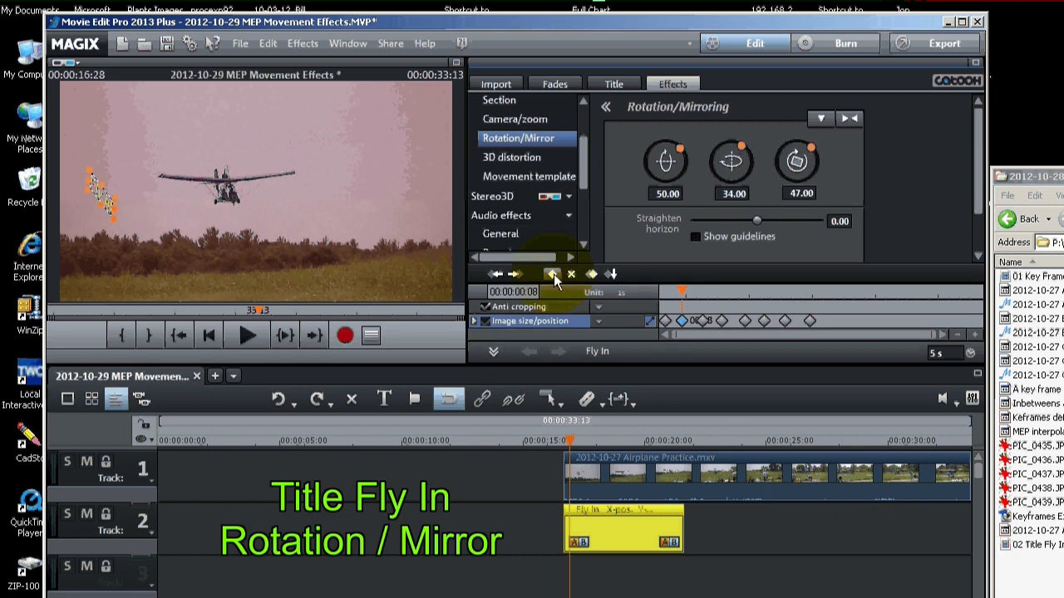
mouse_move(552, 274)
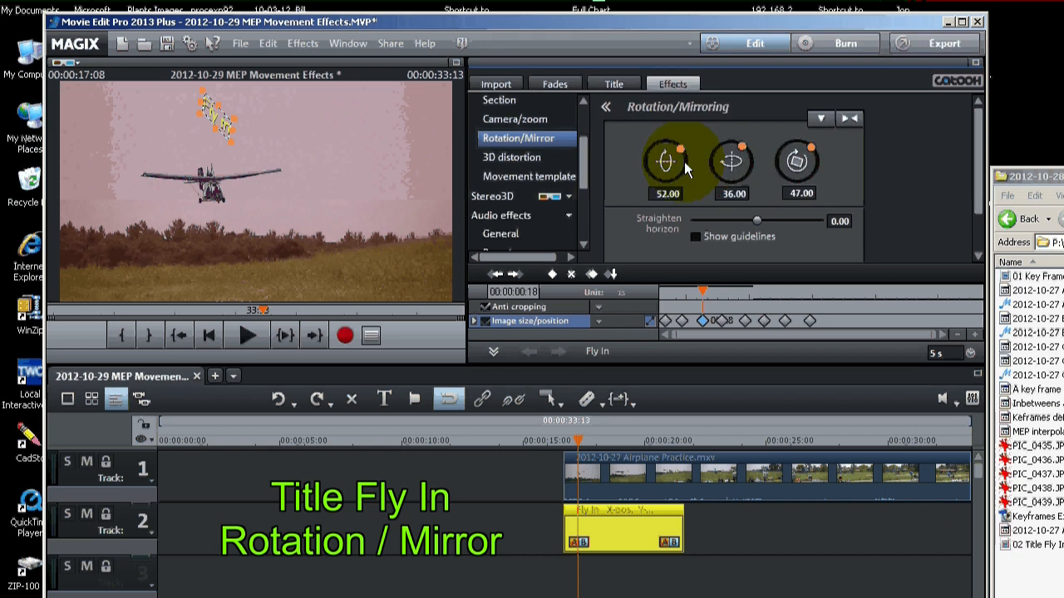
left_click_drag(667, 150, 669, 148)
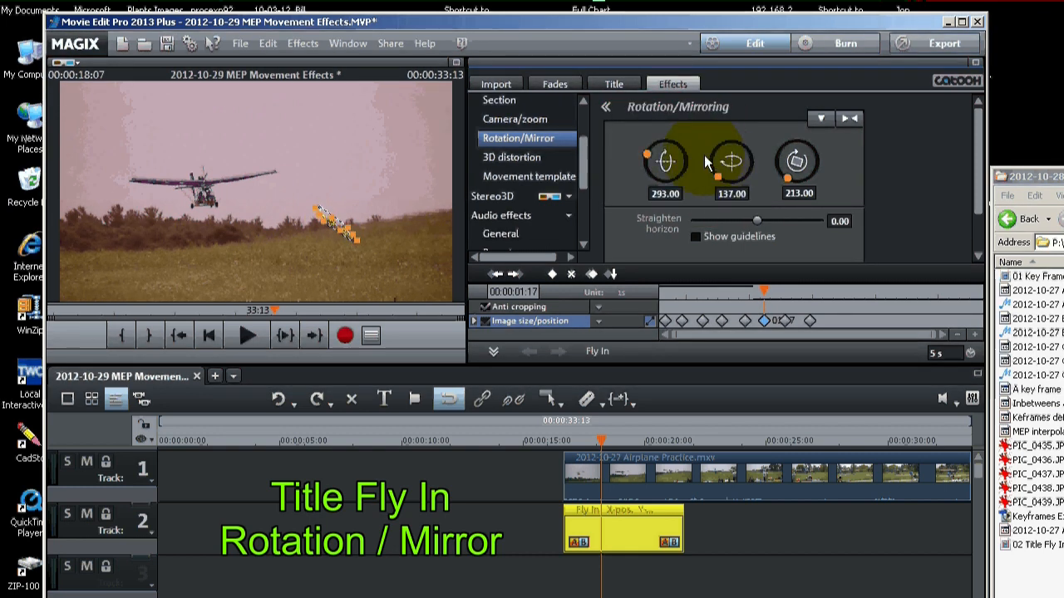
left_click_drag(731, 162, 797, 179)
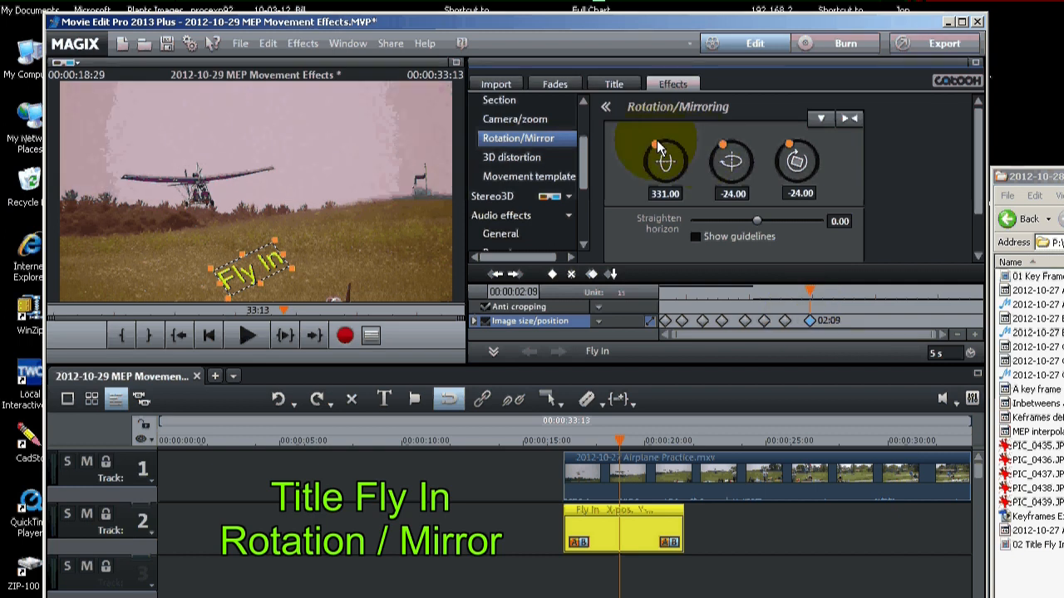
Return the title's rotation to level at its final keyframe.
left_click_drag(651, 143, 701, 162)
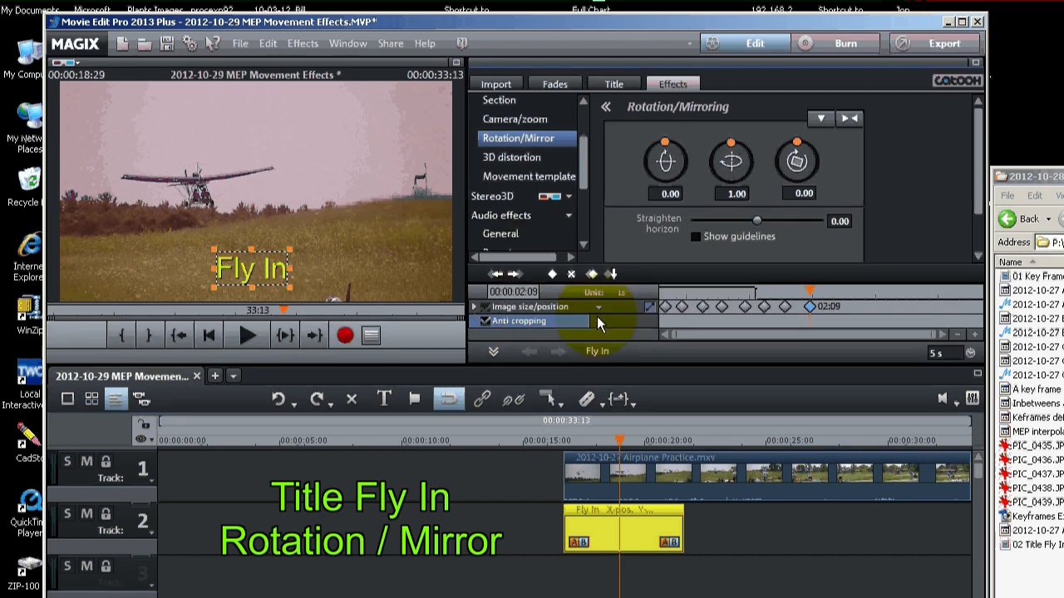
mouse_move(617, 442)
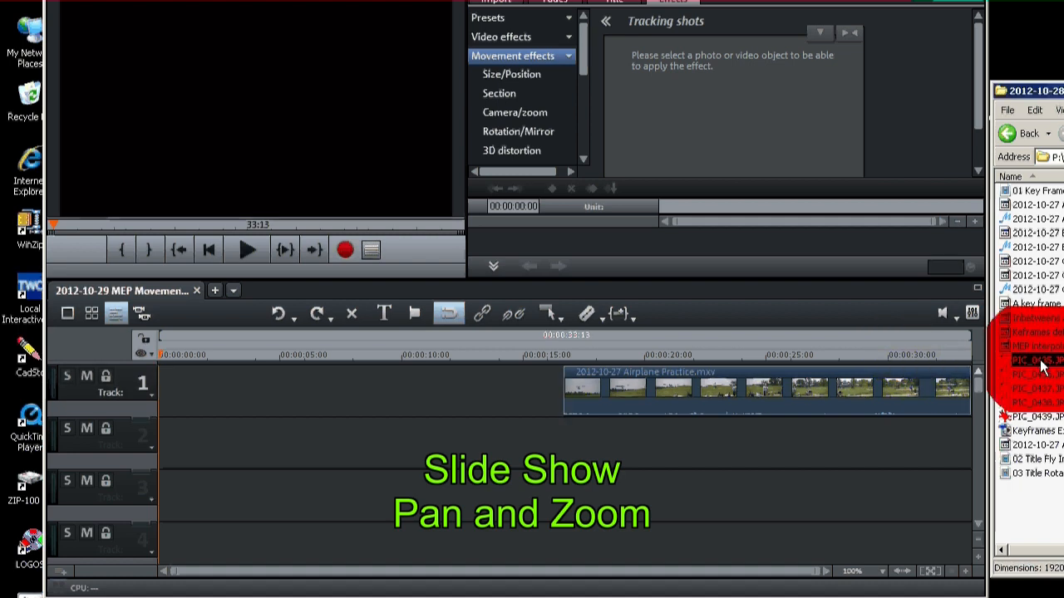
Drag the selected photos from Explorer onto the start of track 1.
left_click_drag(1039, 359, 219, 386)
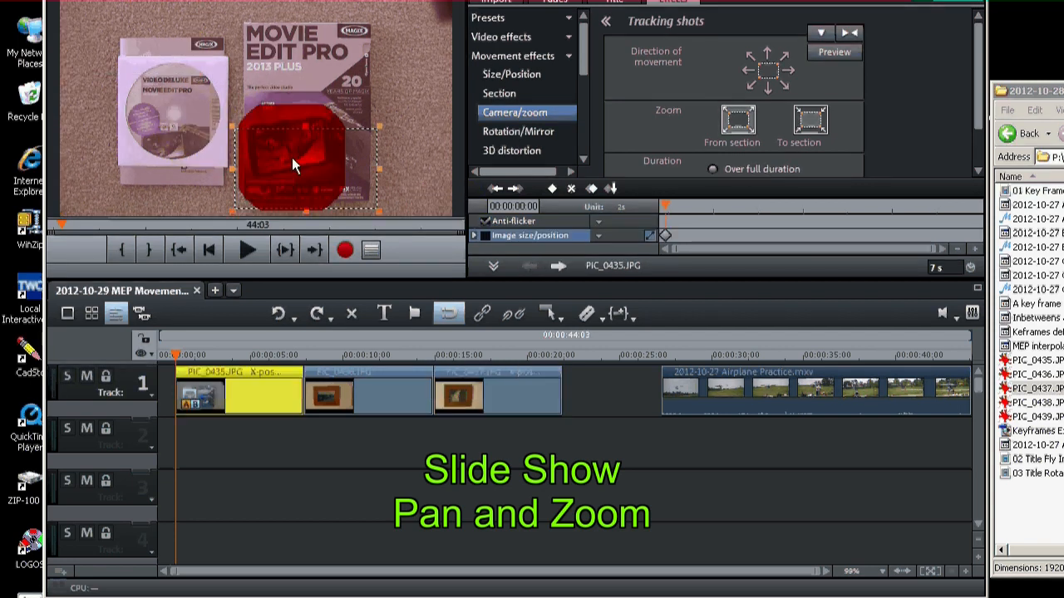
Set Camera/zoom keyframes on PIC_0435.JPG panning from the start view to the enlarged disc area.
left_click(808, 120)
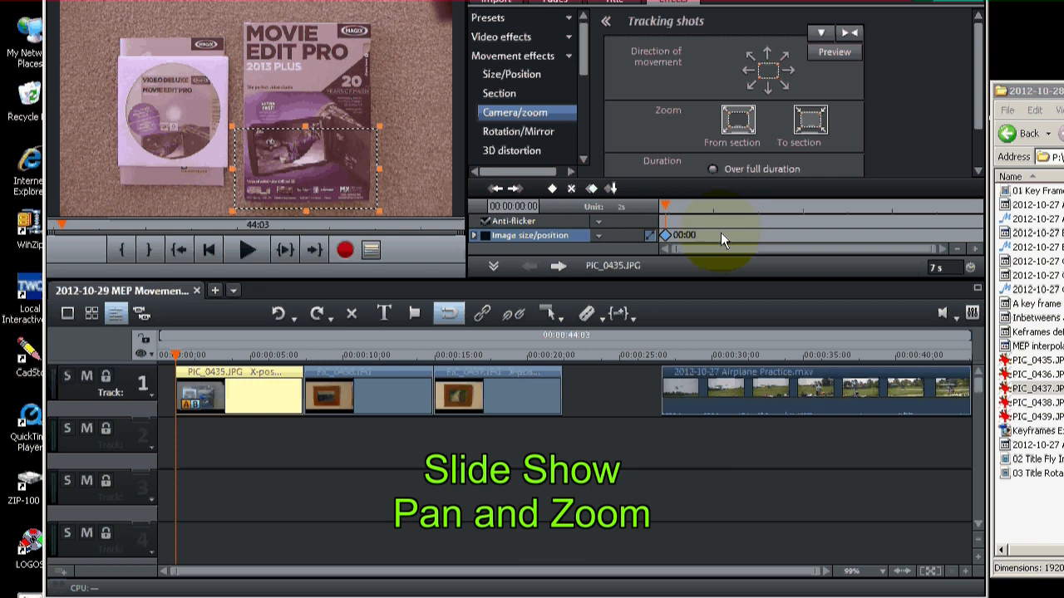
mouse_move(399, 148)
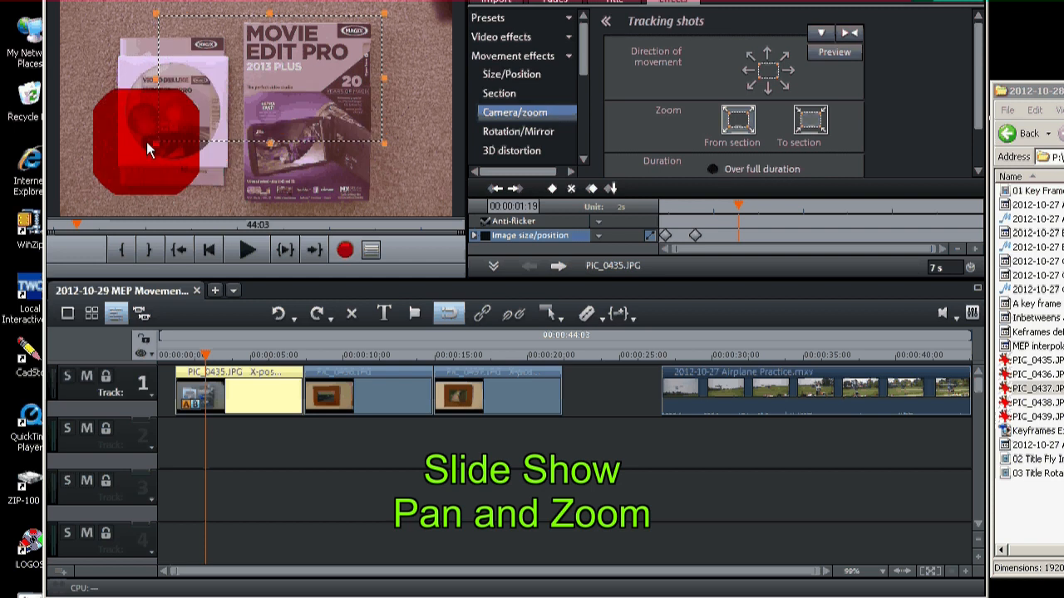
left_click(592, 188)
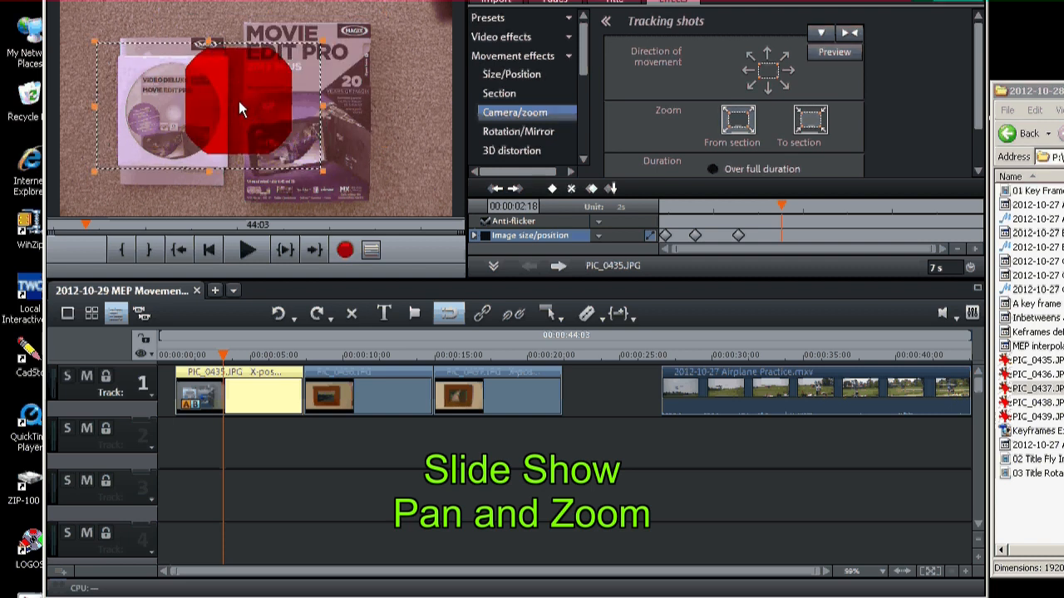
left_click_drag(241, 108, 219, 115)
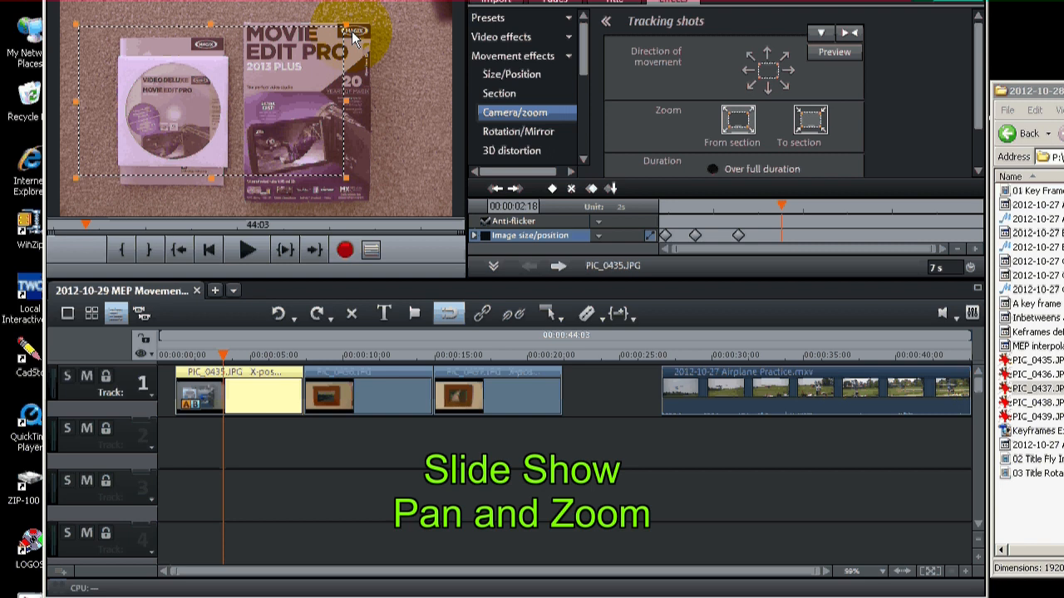
left_click(552, 189)
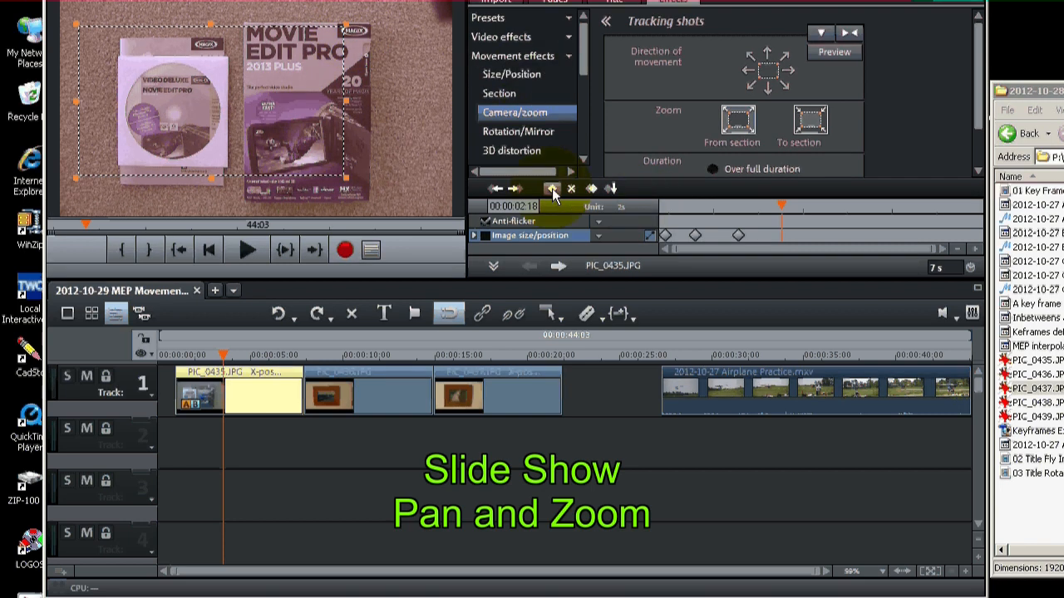
left_click(551, 188)
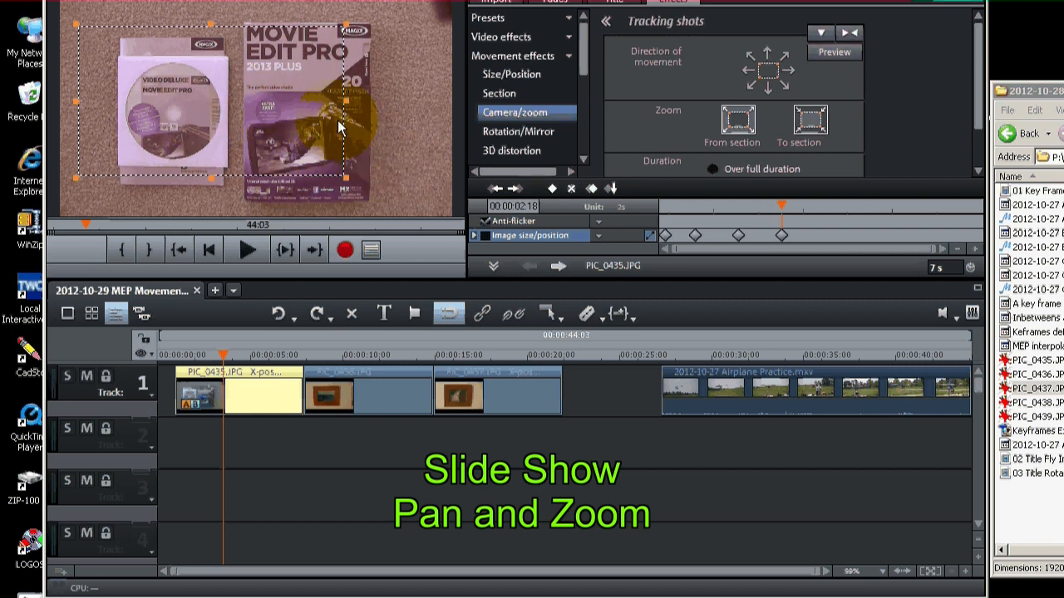
Adjust the photo's Size/Position and return to the Camera/zoom tracking-shot settings.
left_click(512, 73)
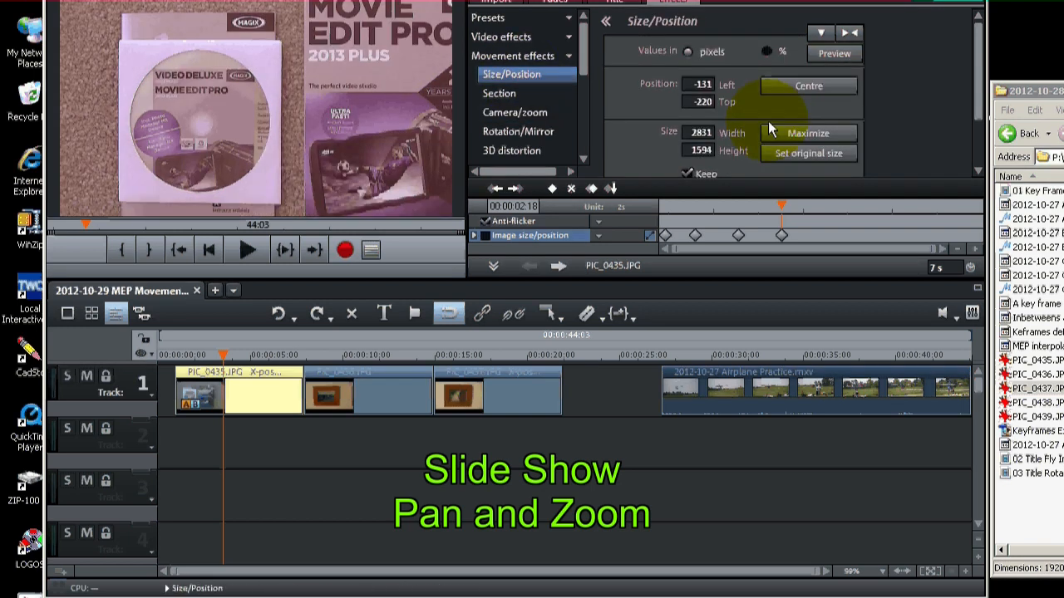
left_click(807, 133)
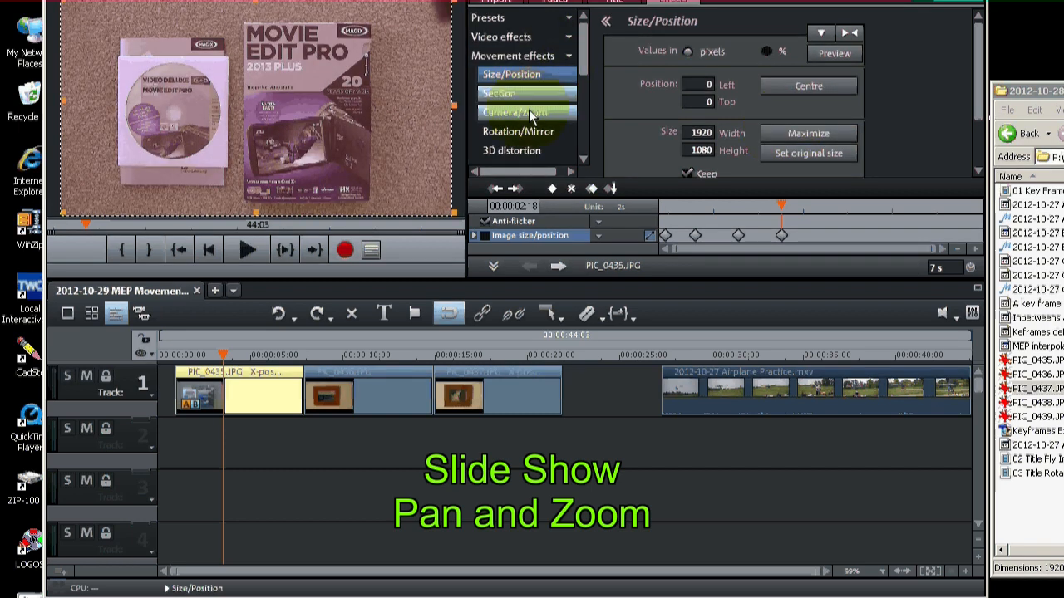
left_click(514, 113)
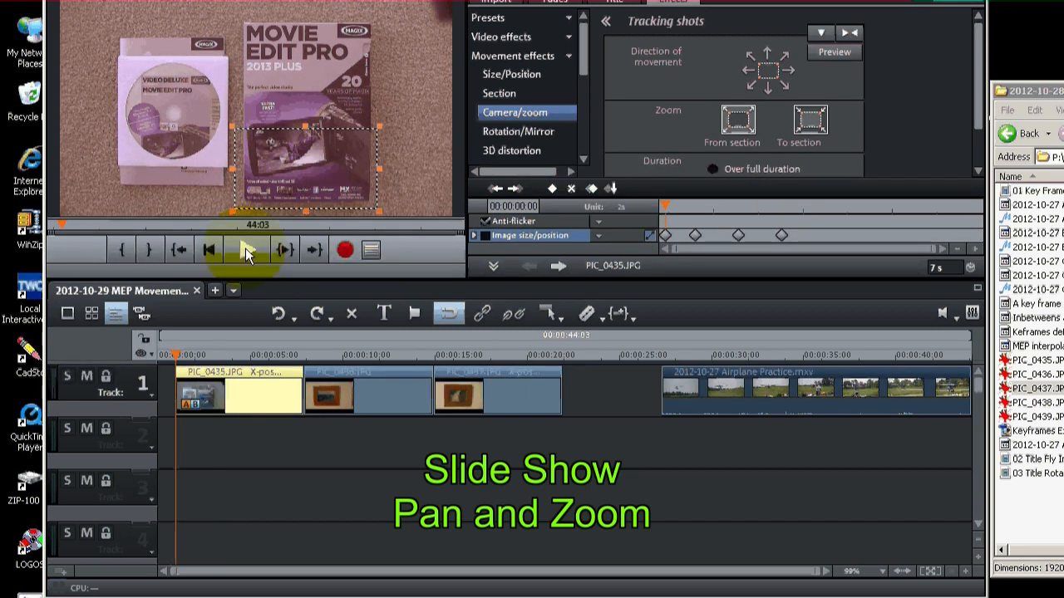
Play and stop the preview of the first photo's pan and zoom.
left_click(246, 249)
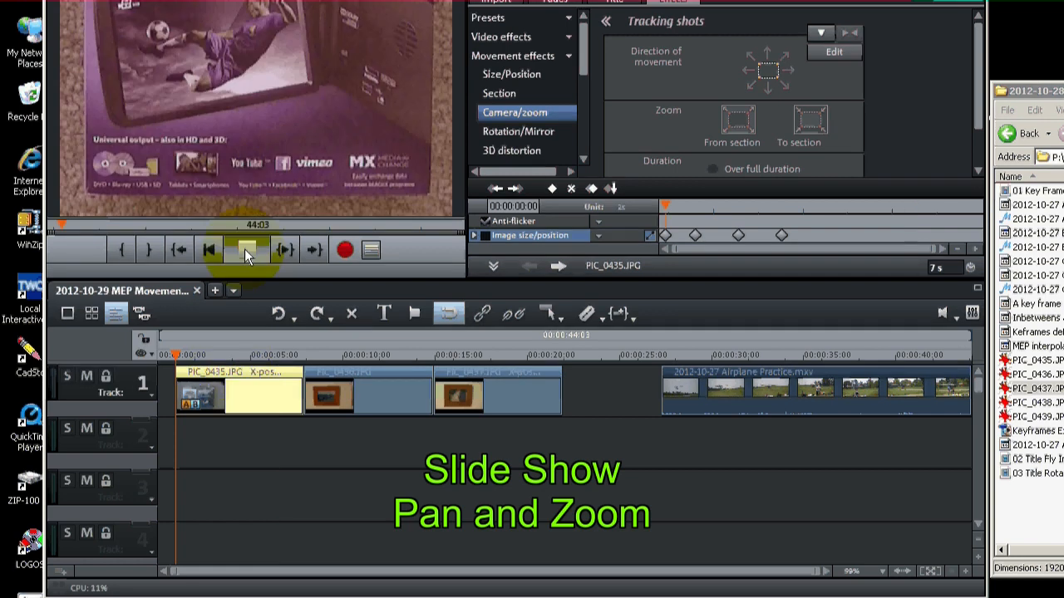
left_click(246, 249)
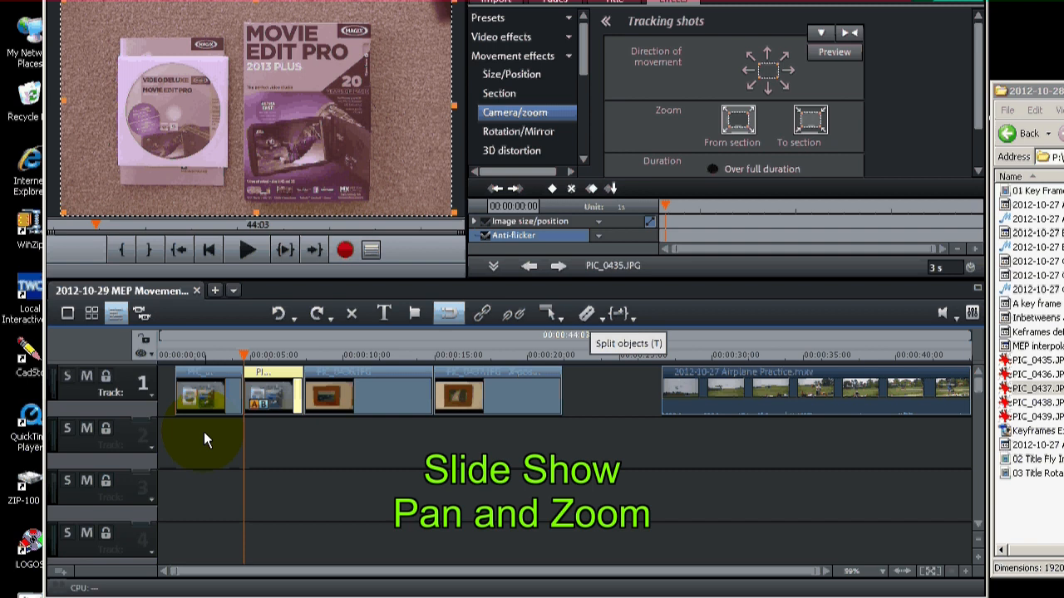
Delete the leftover second part of the split PIC_0435 clip, leaving a gap before PIC_0436.
left_click(269, 391)
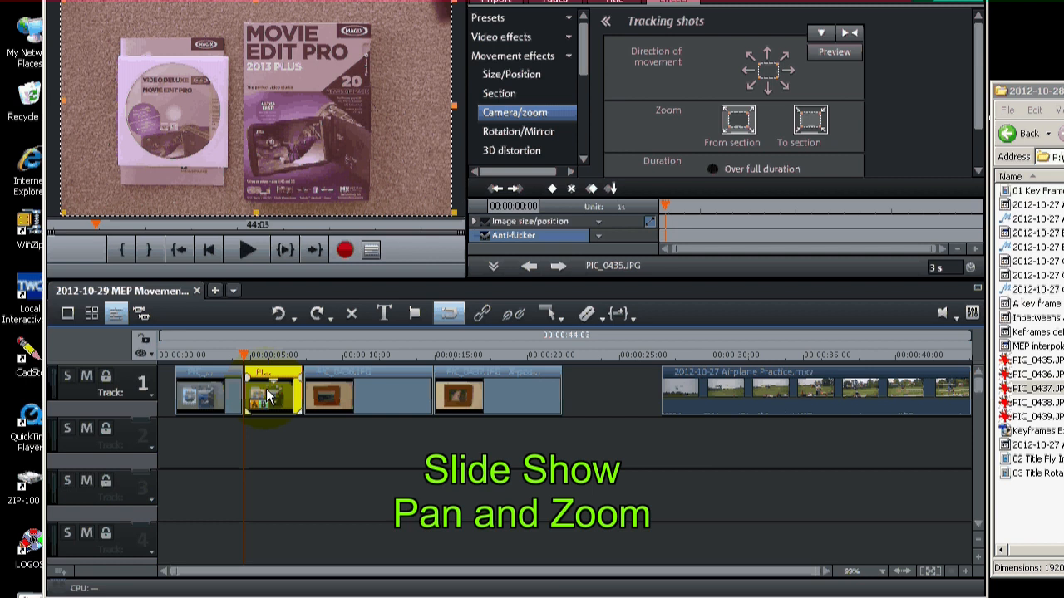
left_click(274, 391)
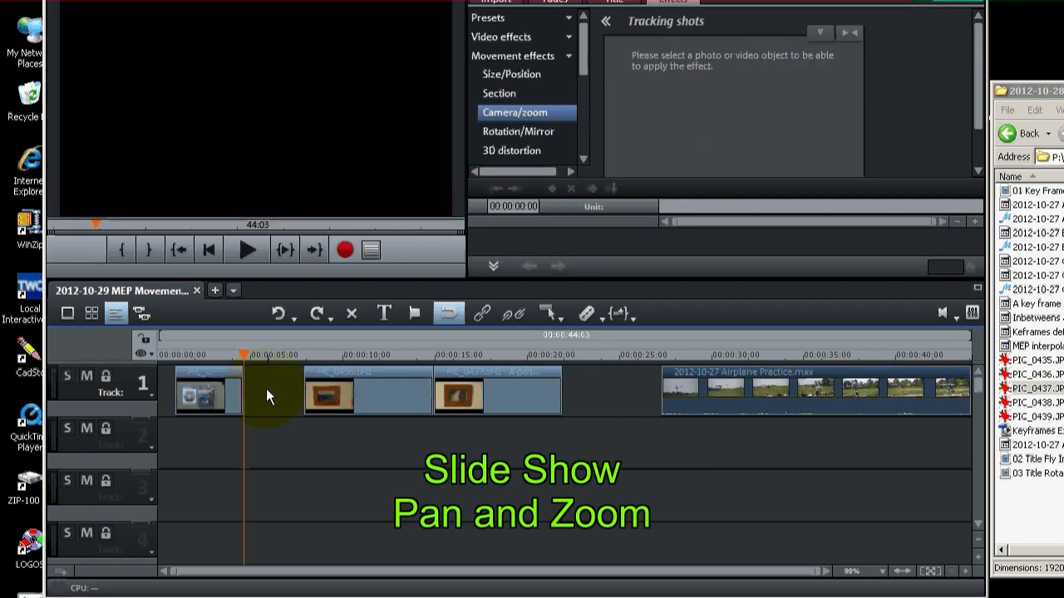
left_click(206, 392)
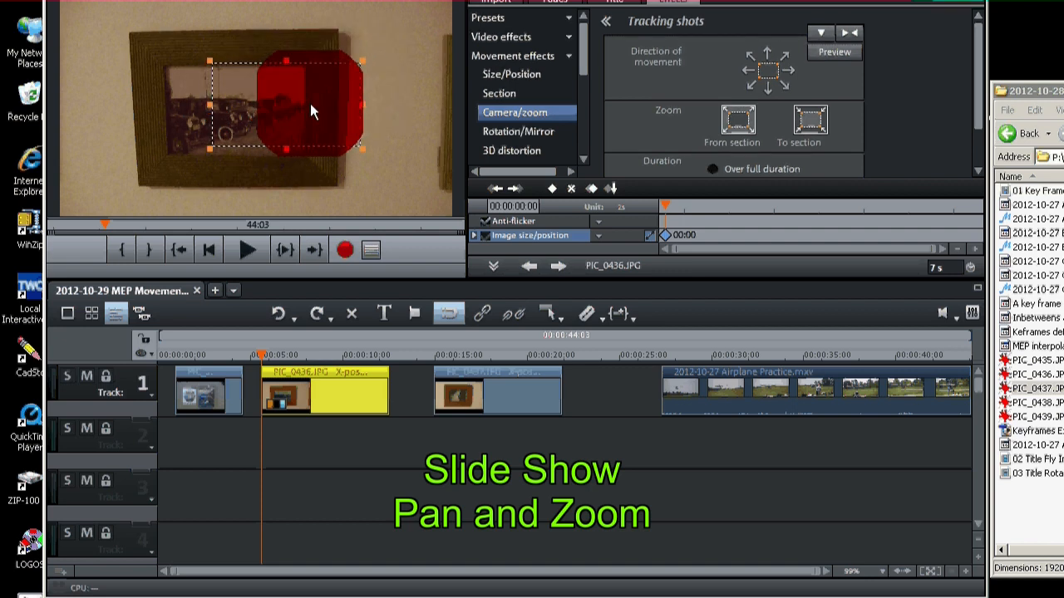
Keyframe PIC_0436's Camera/zoom section from the inner picture out to the whole frame.
left_click_drag(313, 103, 341, 66)
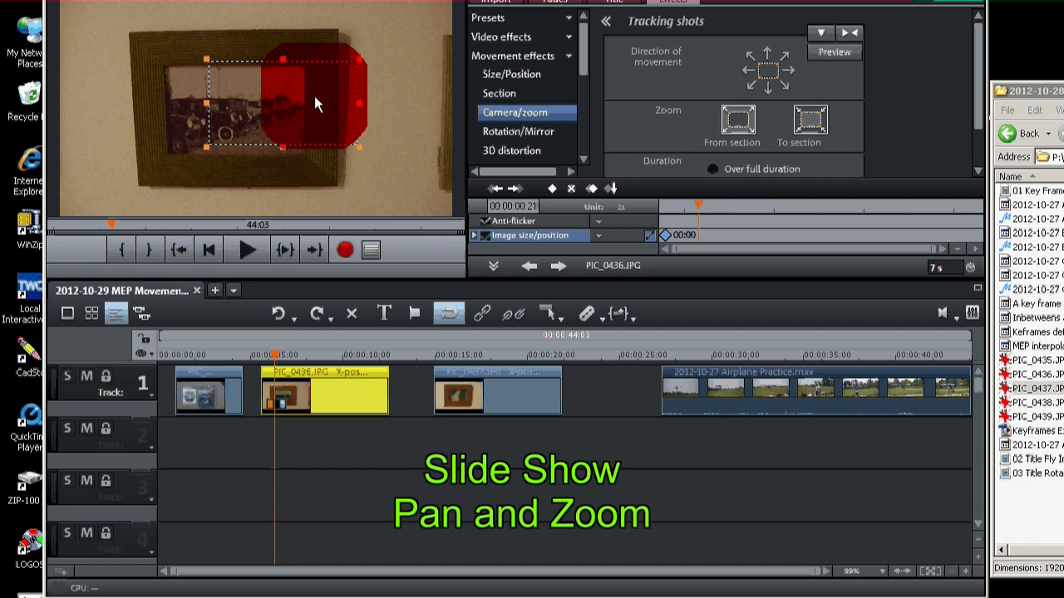
left_click(612, 188)
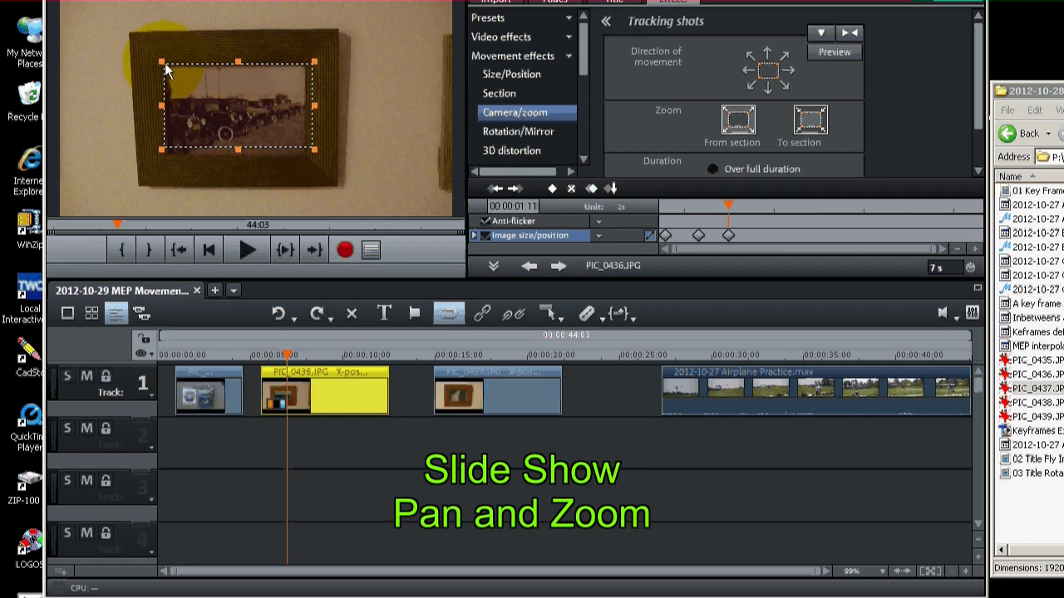
left_click(808, 120)
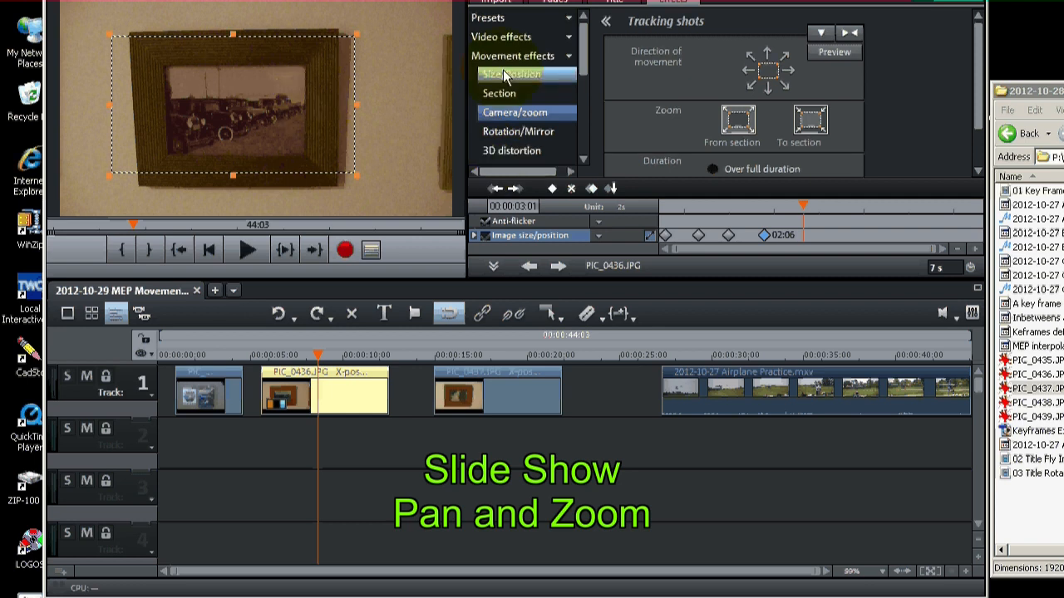
Centre and maximize PIC_0436 to 1920 × 1080 at 0, 0 in Size/Position, then back to Camera/zoom.
left_click(515, 113)
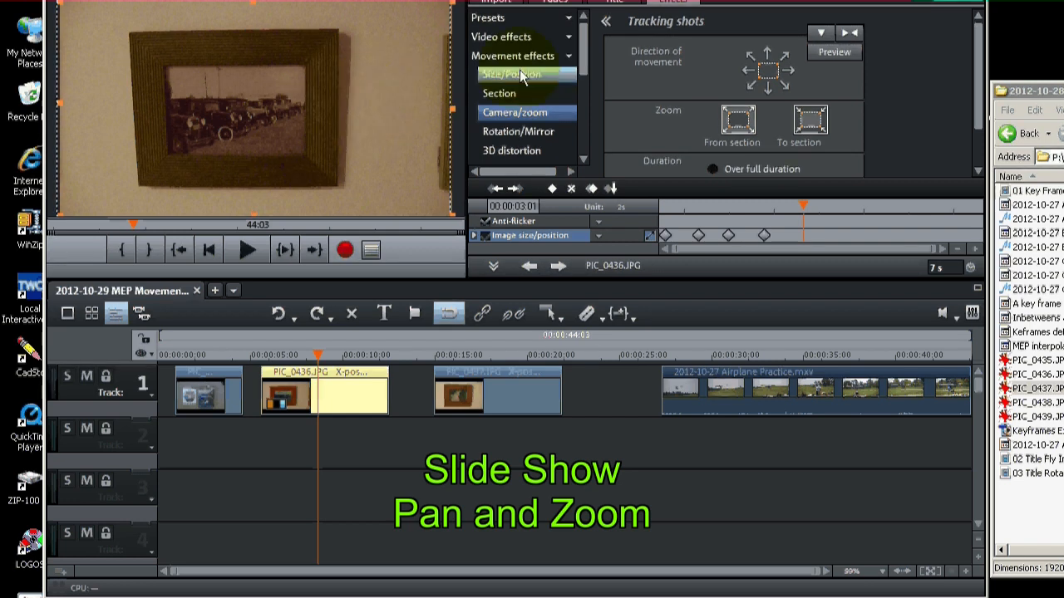
left_click(511, 73)
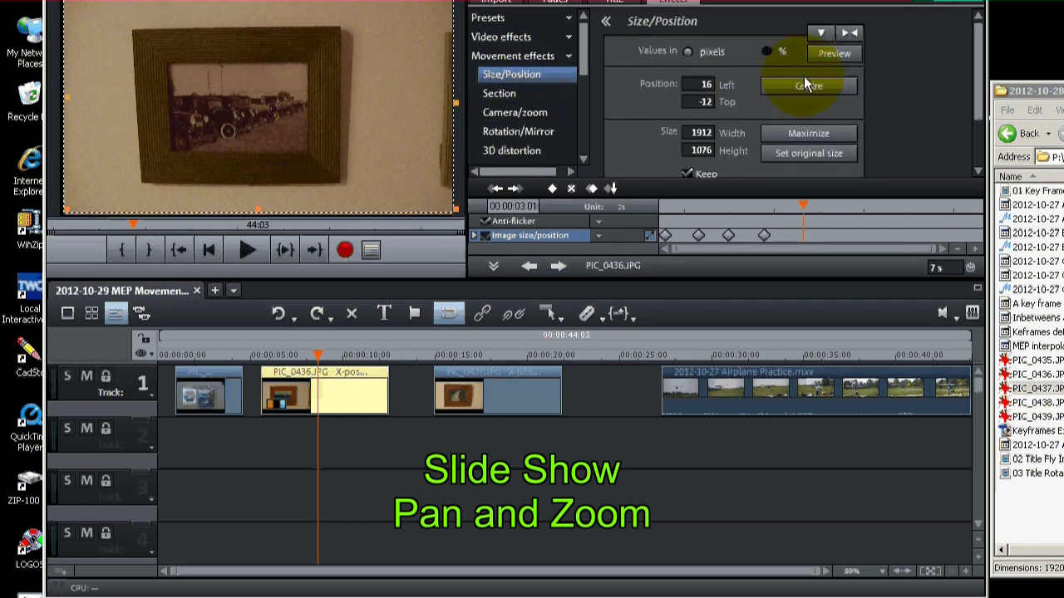
left_click(808, 133)
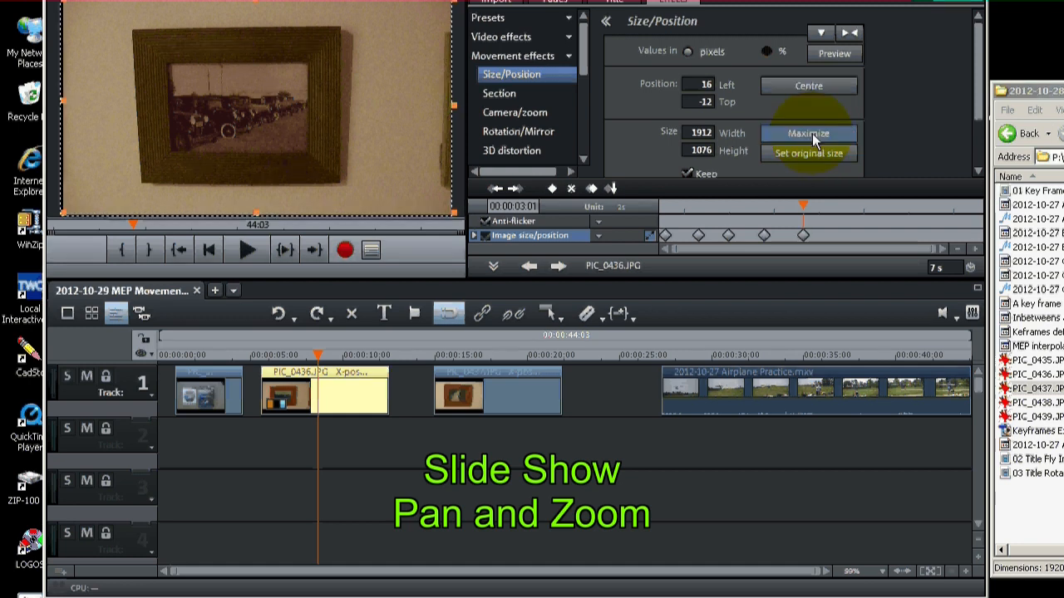
left_click(807, 133)
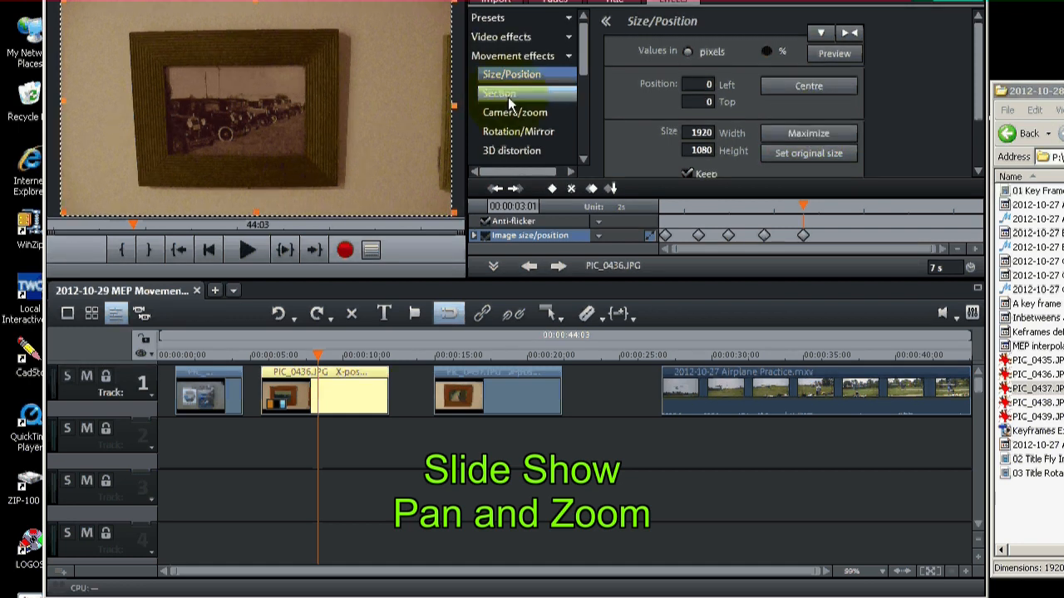
left_click(515, 113)
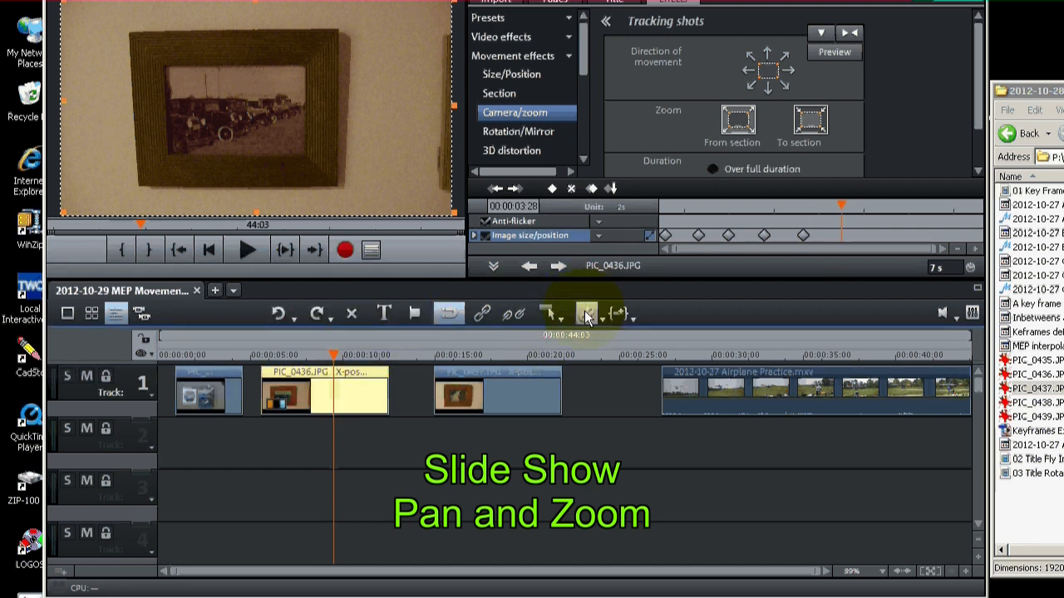
mouse_move(587, 314)
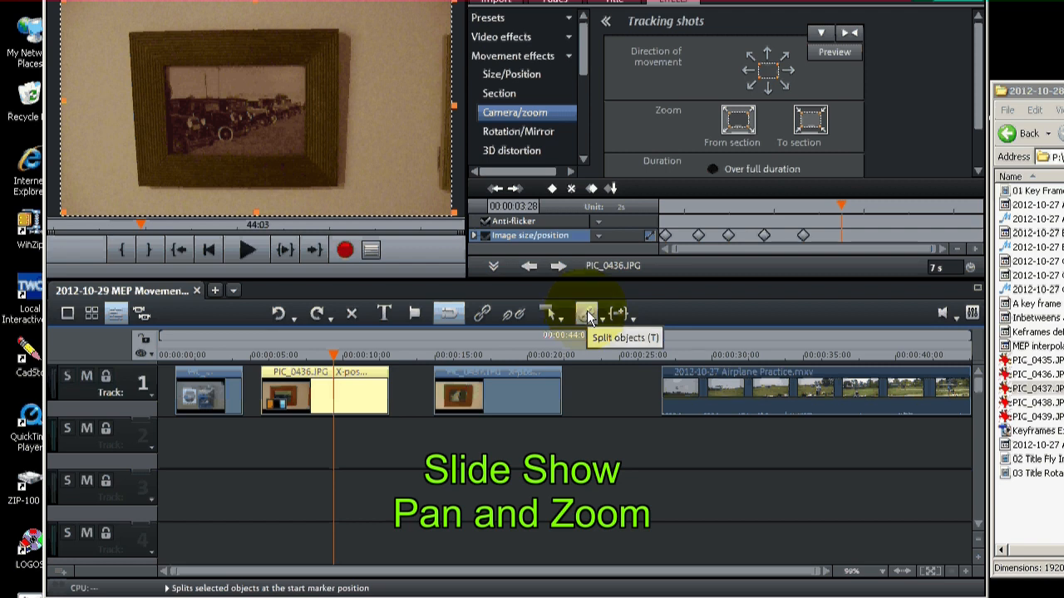
Split PIC_0436 at the playhead, drop the tail to leave a 4-second clip, and preview the slideshow.
left_click(586, 312)
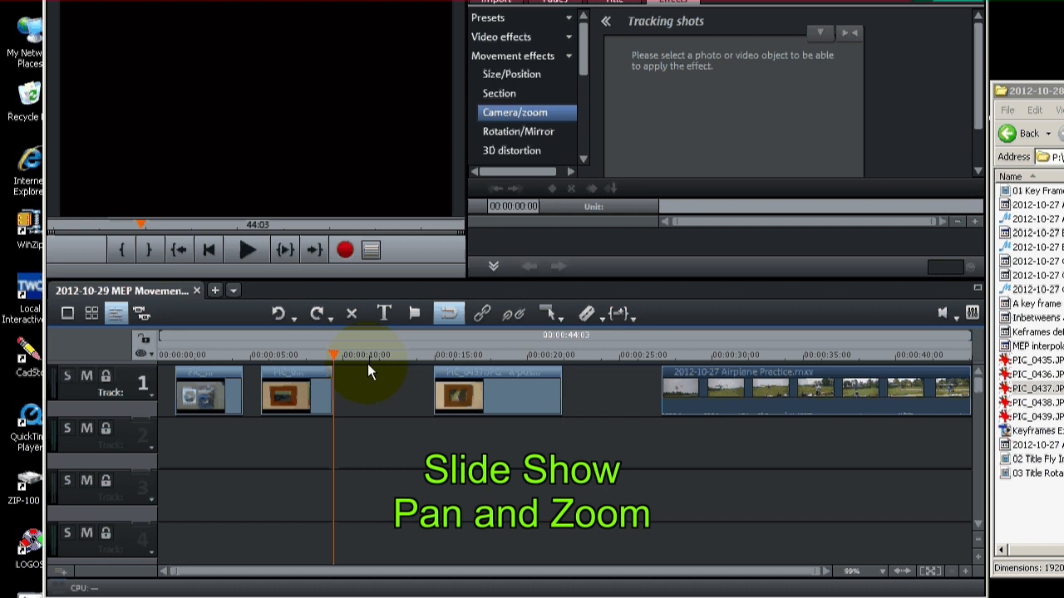
left_click(279, 391)
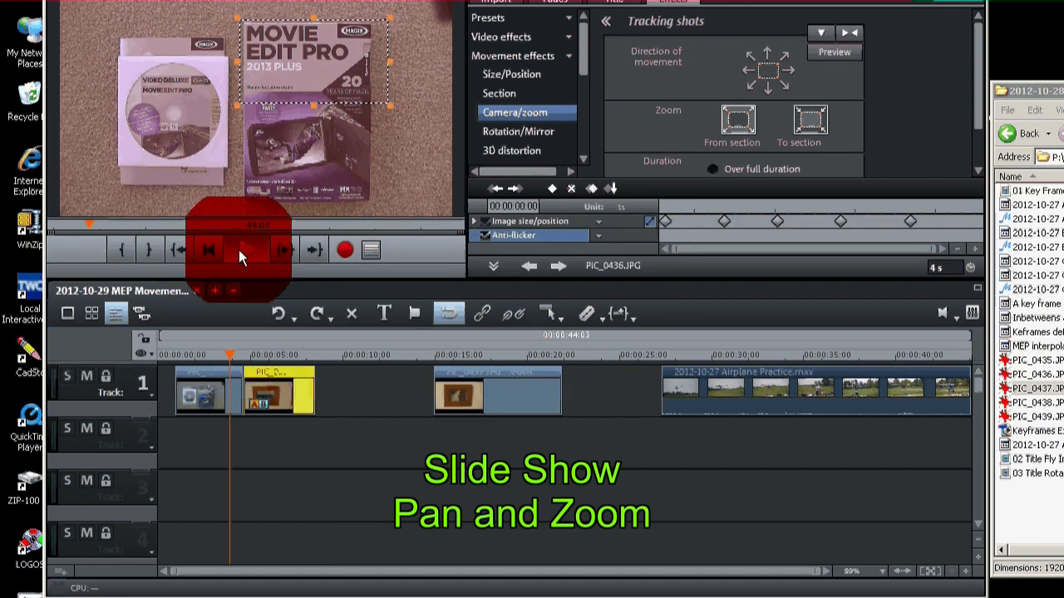
left_click(239, 249)
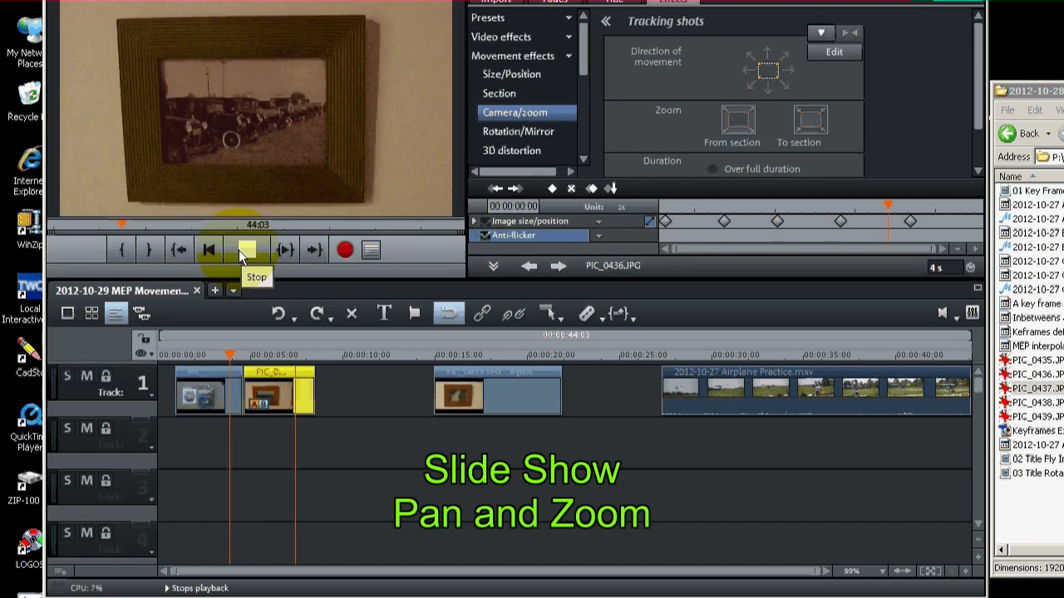
left_click(246, 249)
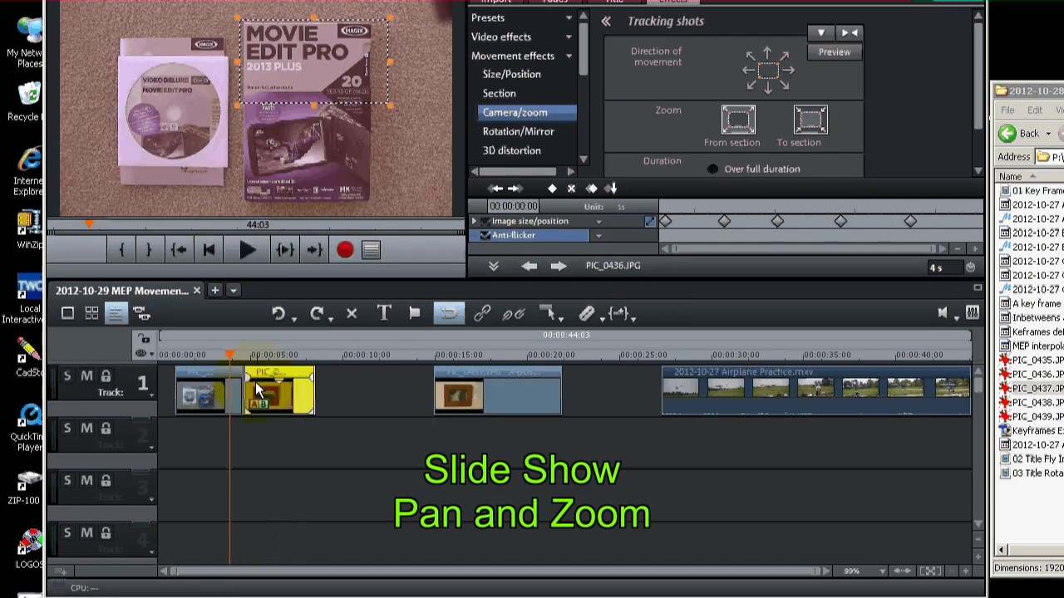
Overlap PIC_0436 onto the first photo for a crossfade and replay the slideshow from the start.
left_click(279, 390)
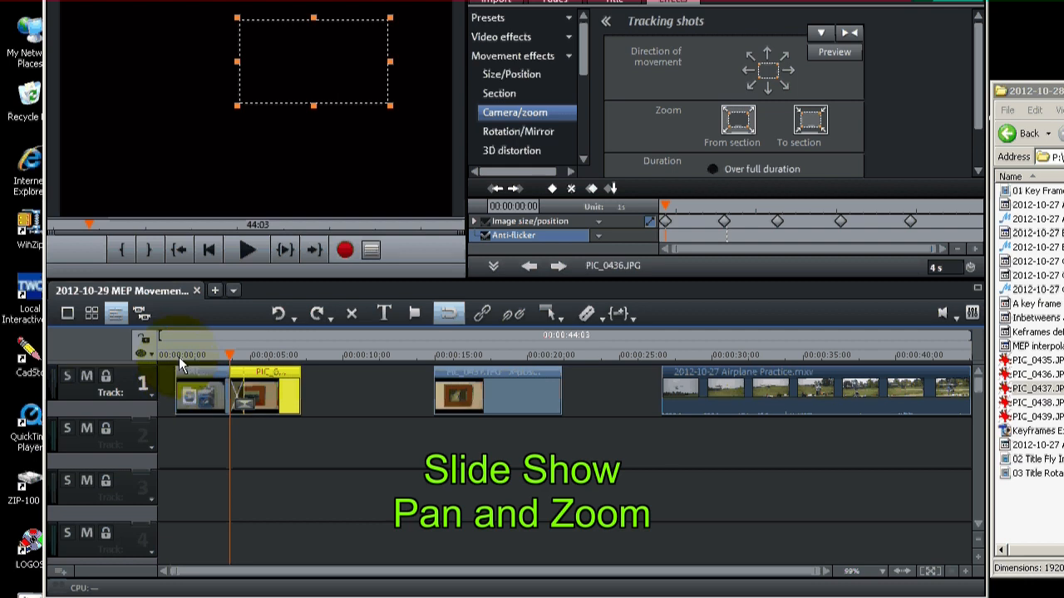
left_click(246, 250)
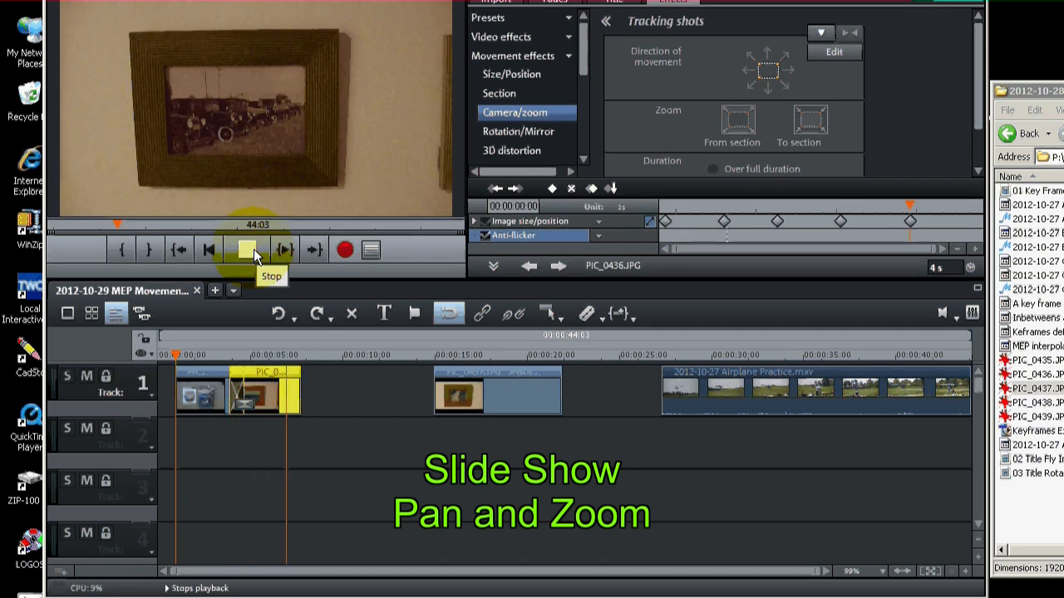
left_click(246, 249)
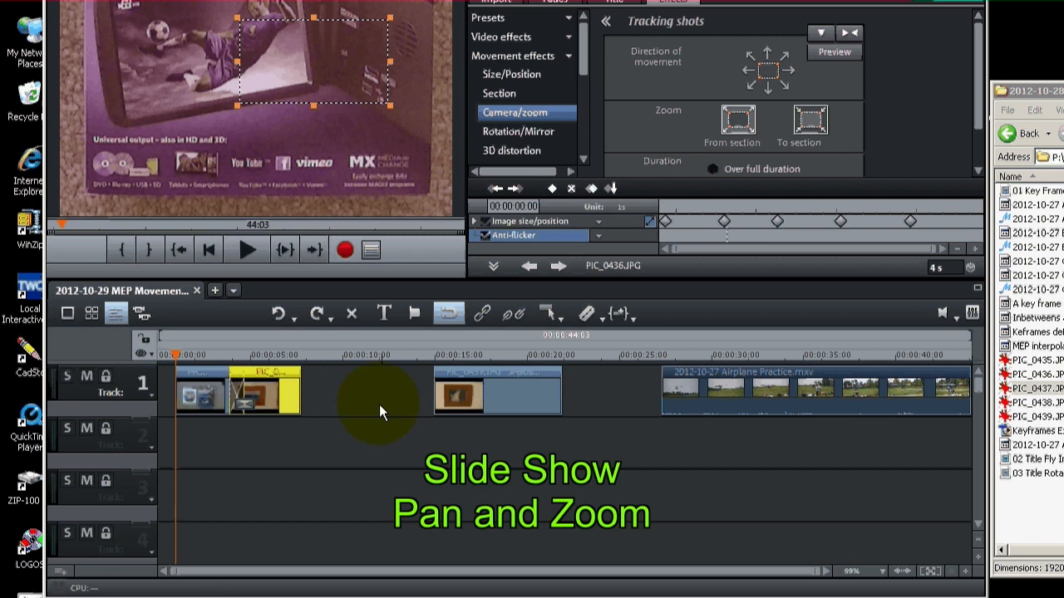
Centre PIC_0437 at full 1920 × 1080 in Size/Position and move the playhead partway into it for the split.
left_click(391, 390)
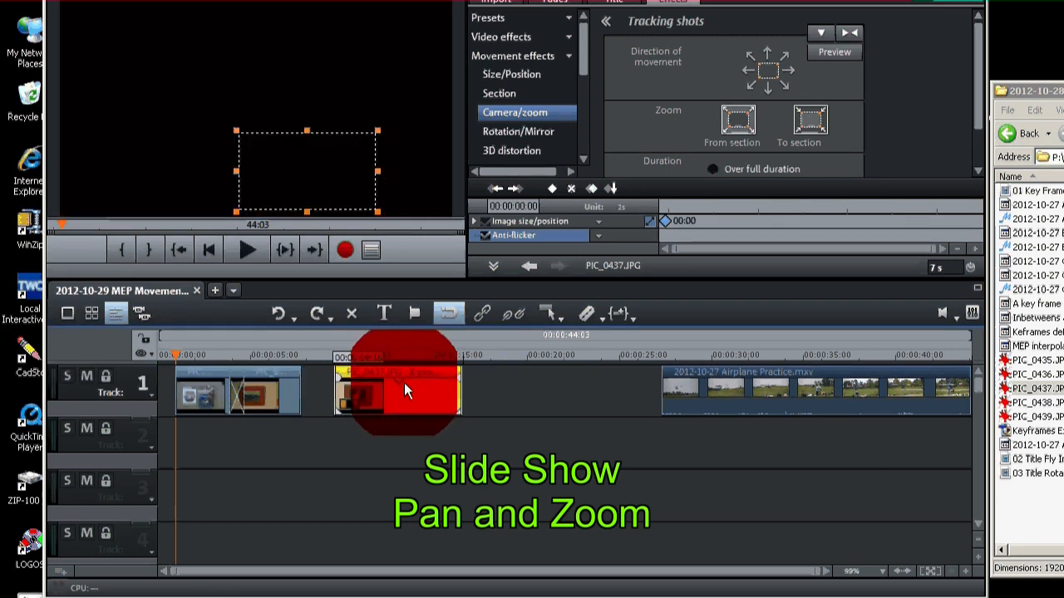
left_click(391, 391)
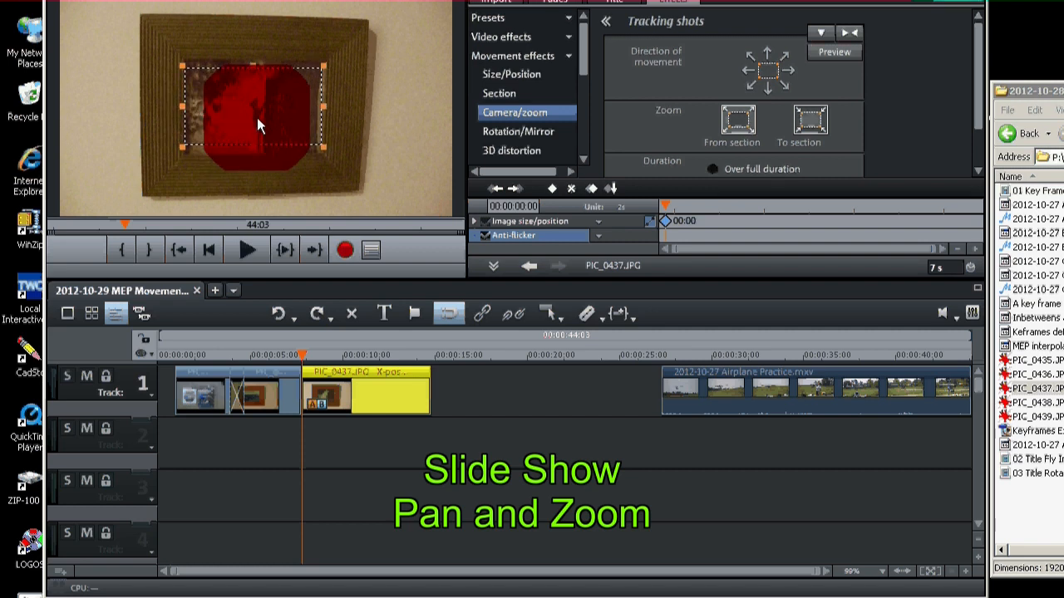
left_click(512, 73)
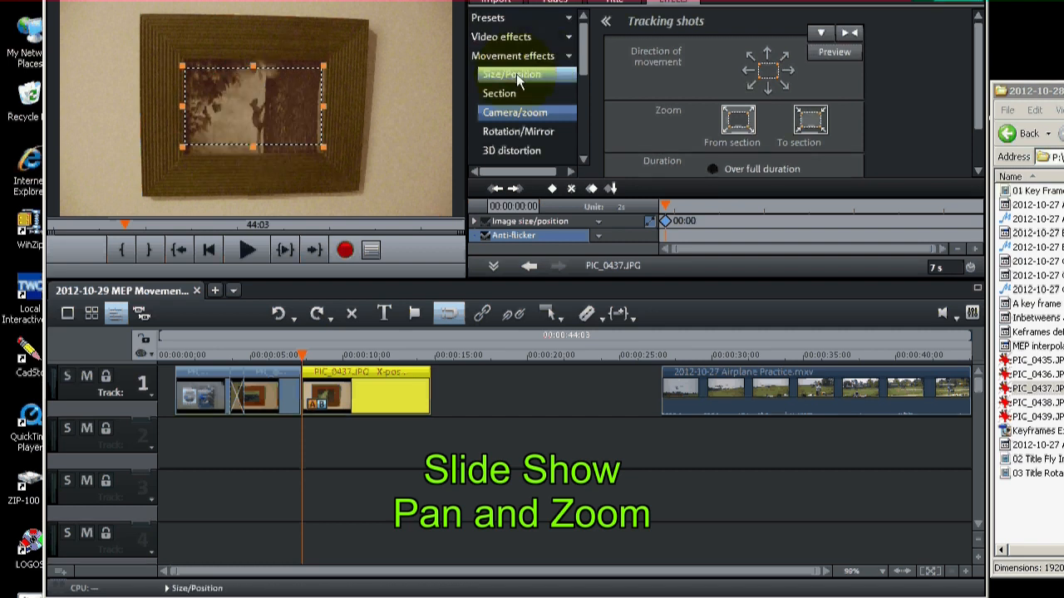
left_click(512, 73)
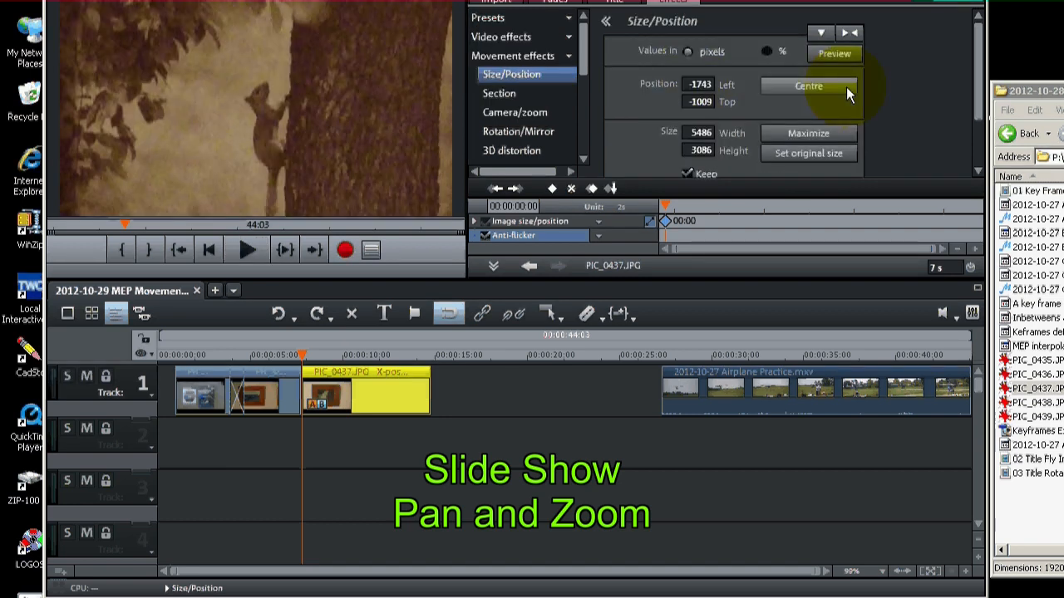
left_click(807, 87)
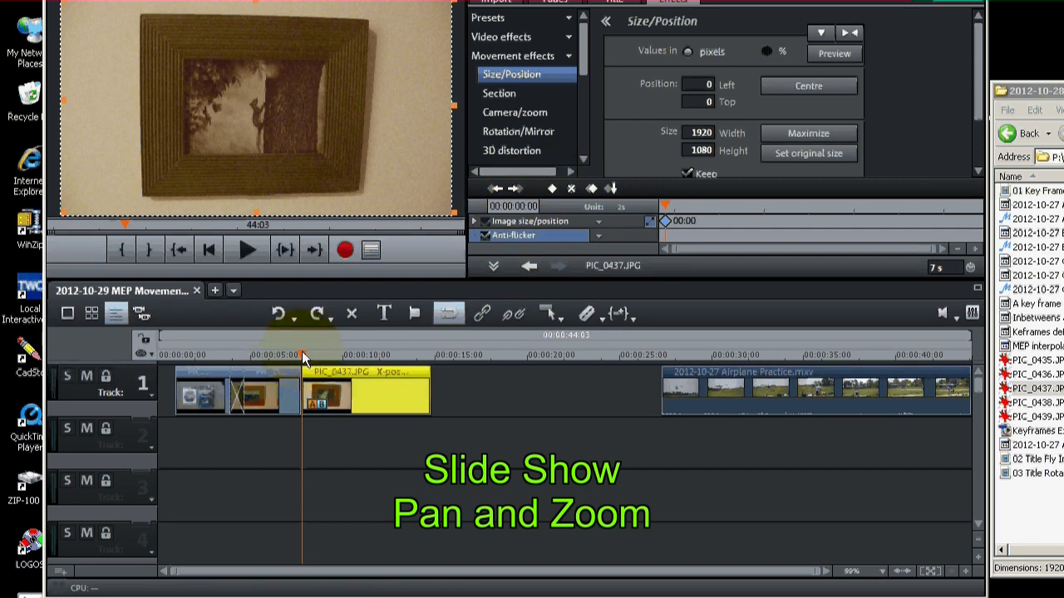
left_click(516, 113)
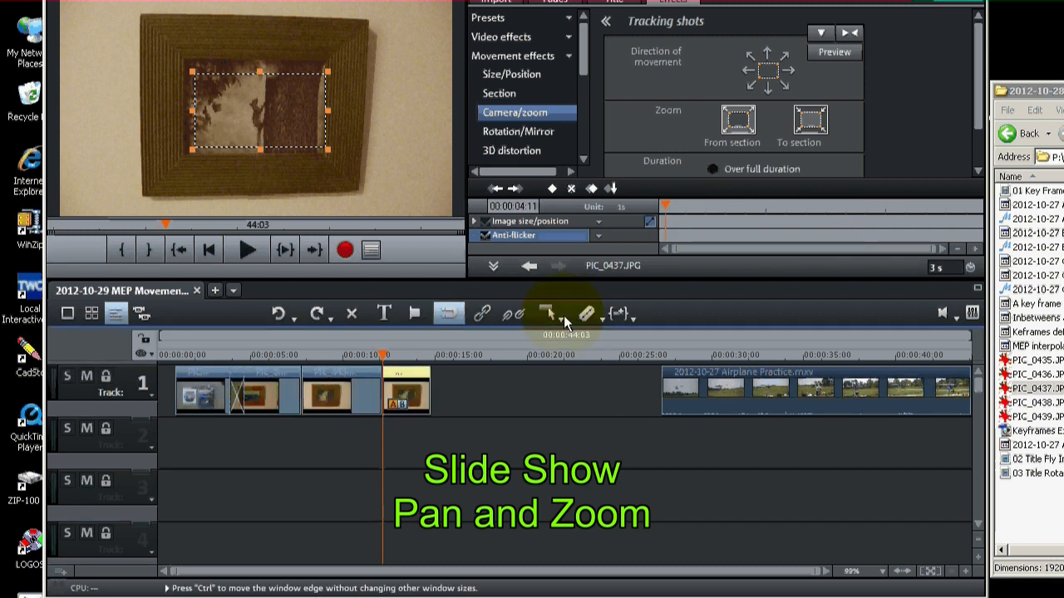
Delete PIC_0437's cut-off end piece, leaving a 4-second clip, and check its Camera/zoom keyframes.
left_click(406, 391)
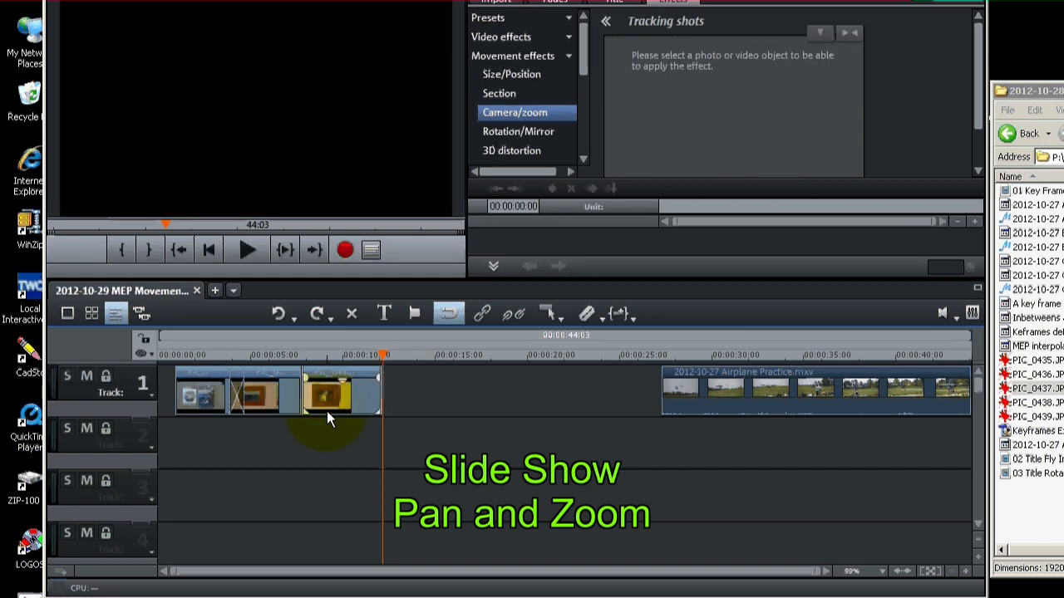
left_click(331, 391)
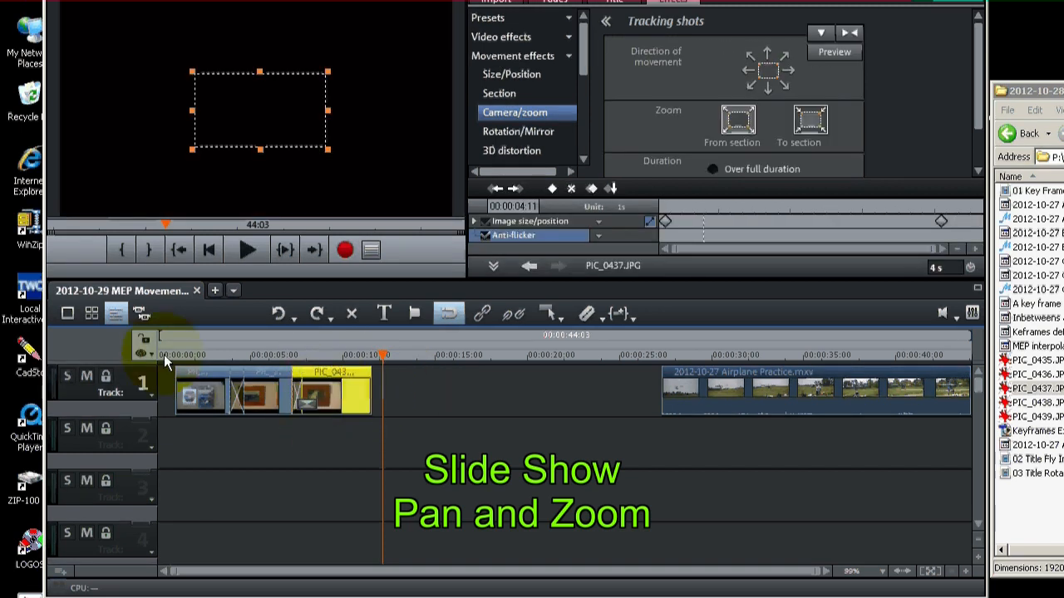
left_click(246, 249)
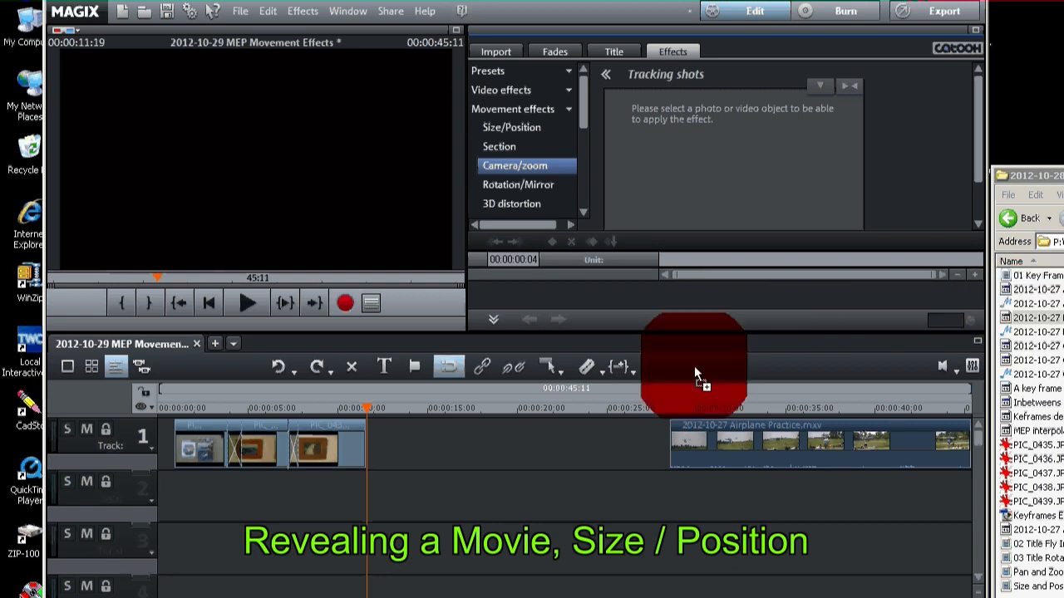
Drop Birds Practice.mxv on track 2 after the slideshow and add a Movement-effects keyframe to it.
left_click_drag(696, 372, 498, 498)
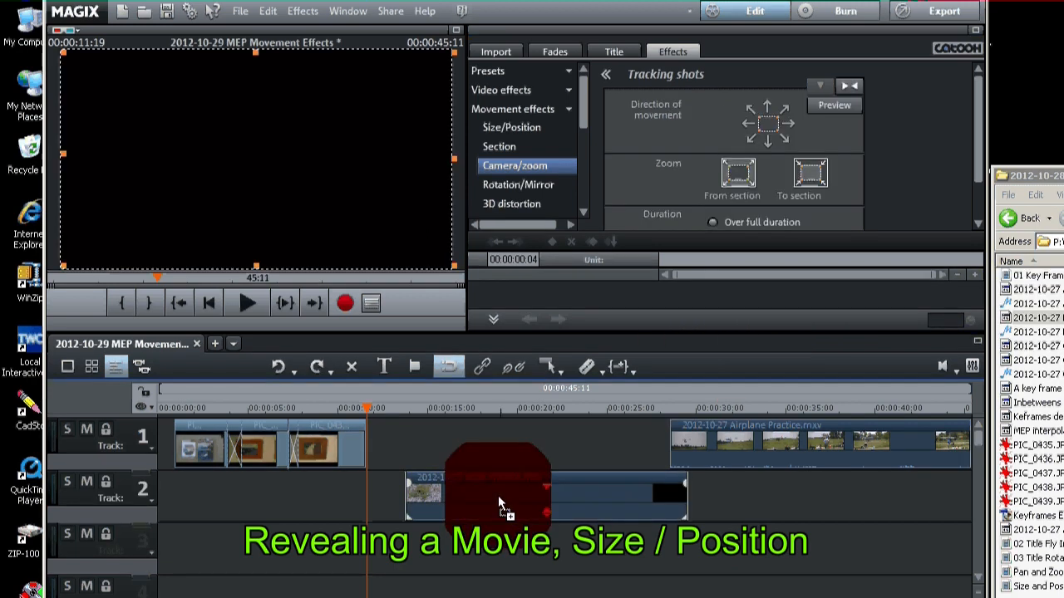
left_click(507, 495)
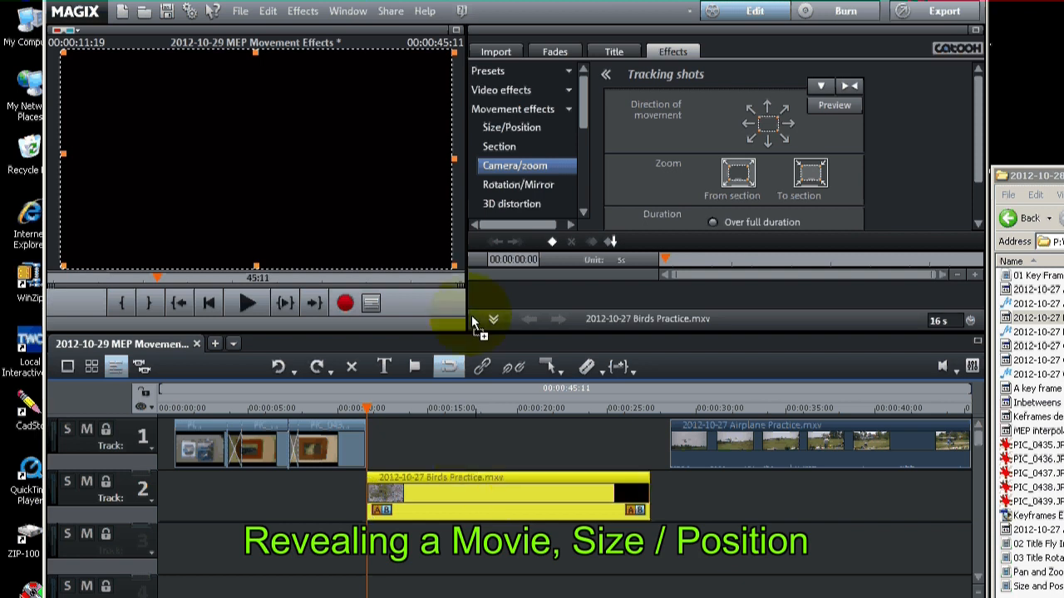
left_click(395, 409)
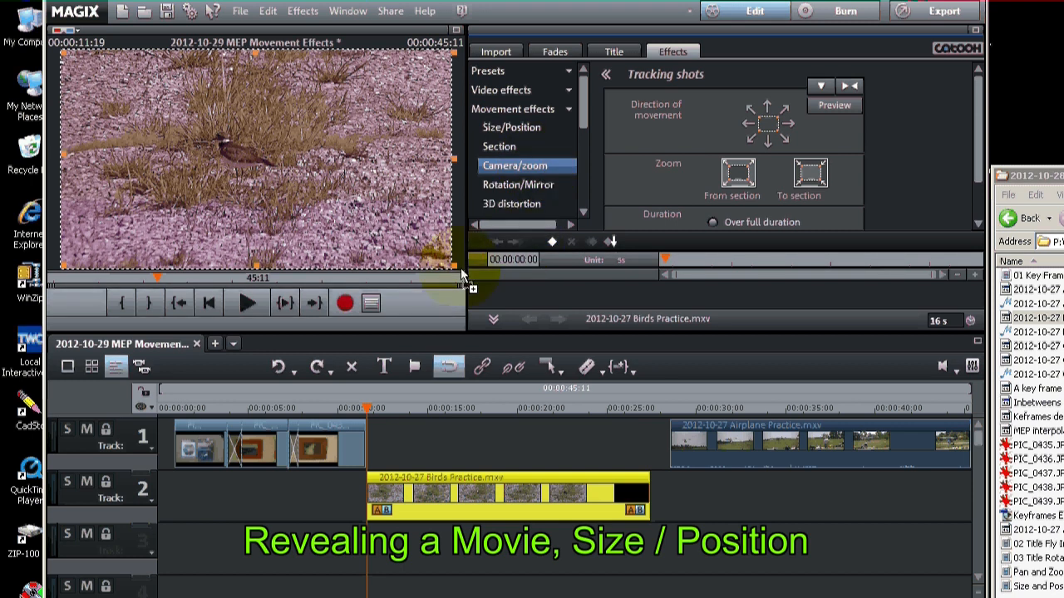
mouse_move(431, 286)
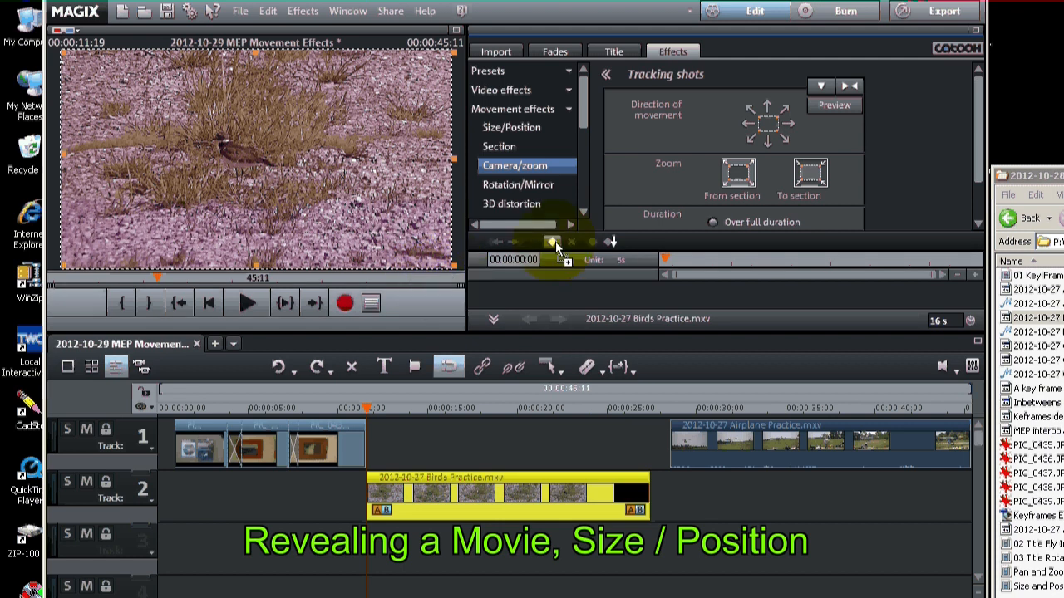
left_click(552, 243)
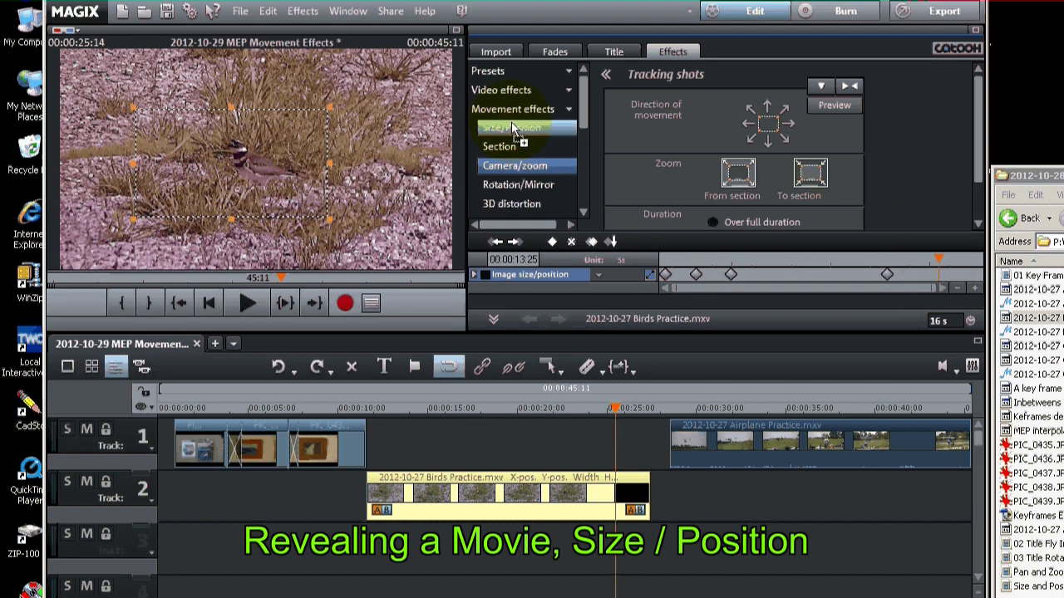
In Size/Position, enter the enlarged Width/Height values at the later keyframe, keeping the start at 1920×1080, 0,0.
left_click(511, 126)
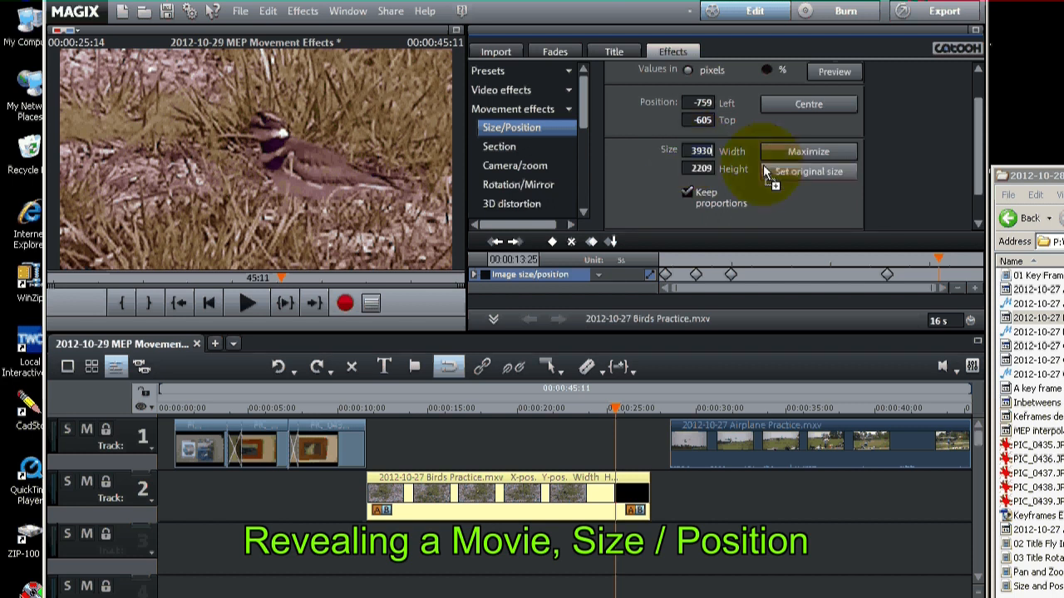
type("2")
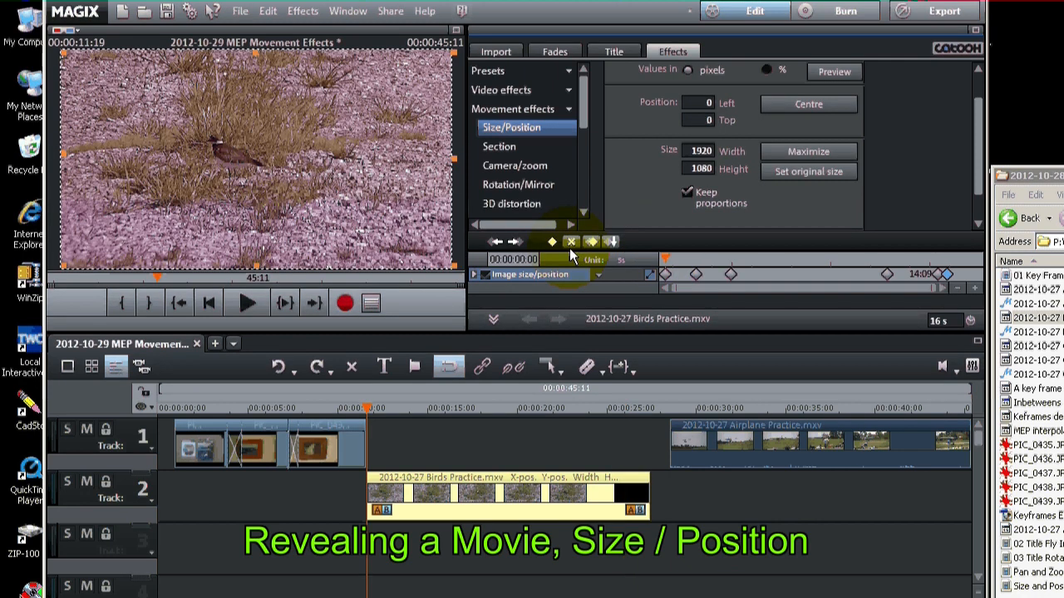
left_click(246, 303)
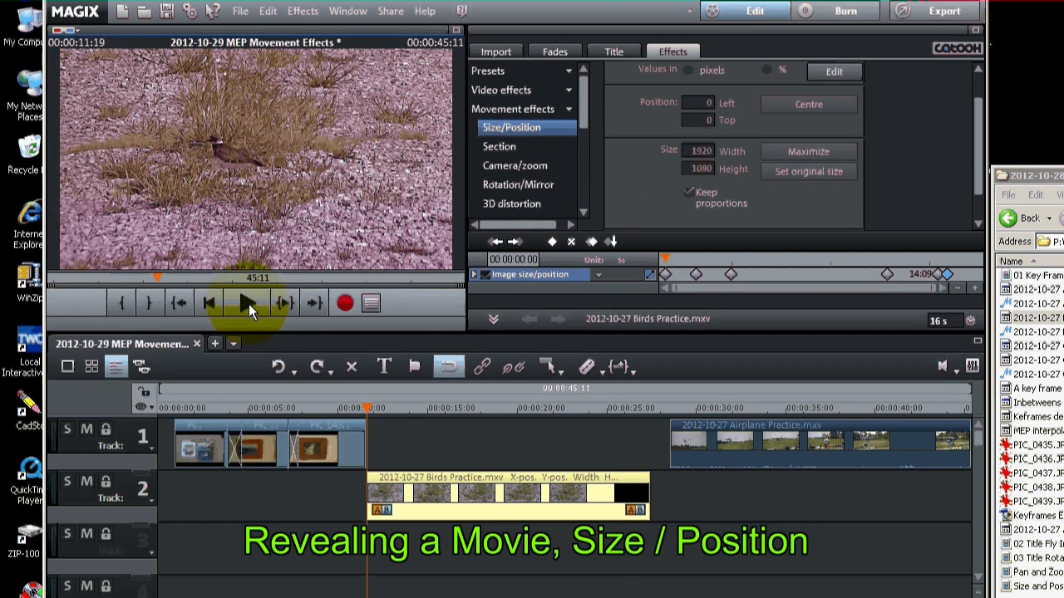
left_click(247, 303)
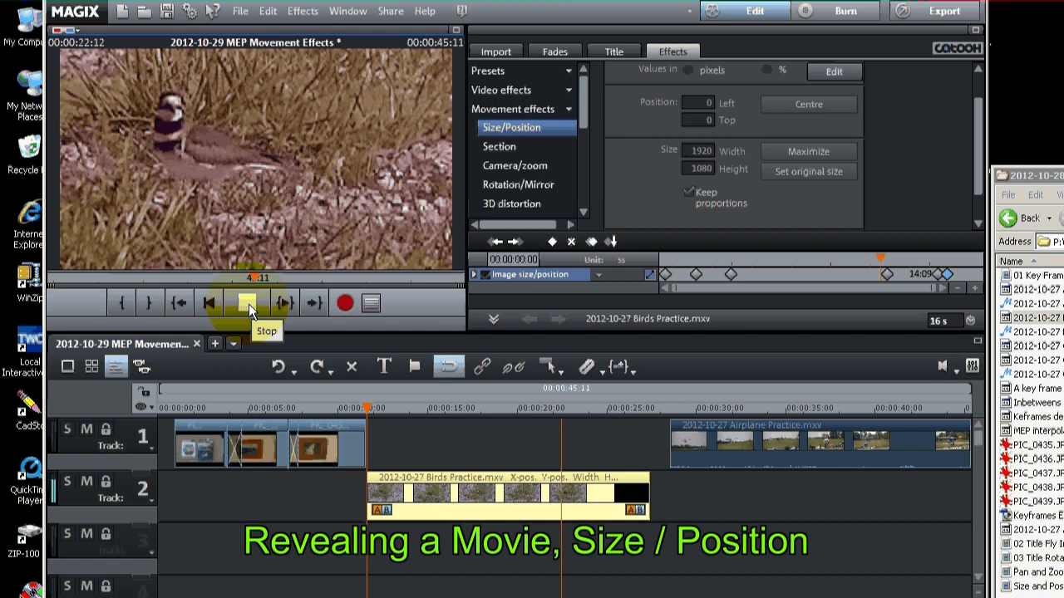
left_click(246, 303)
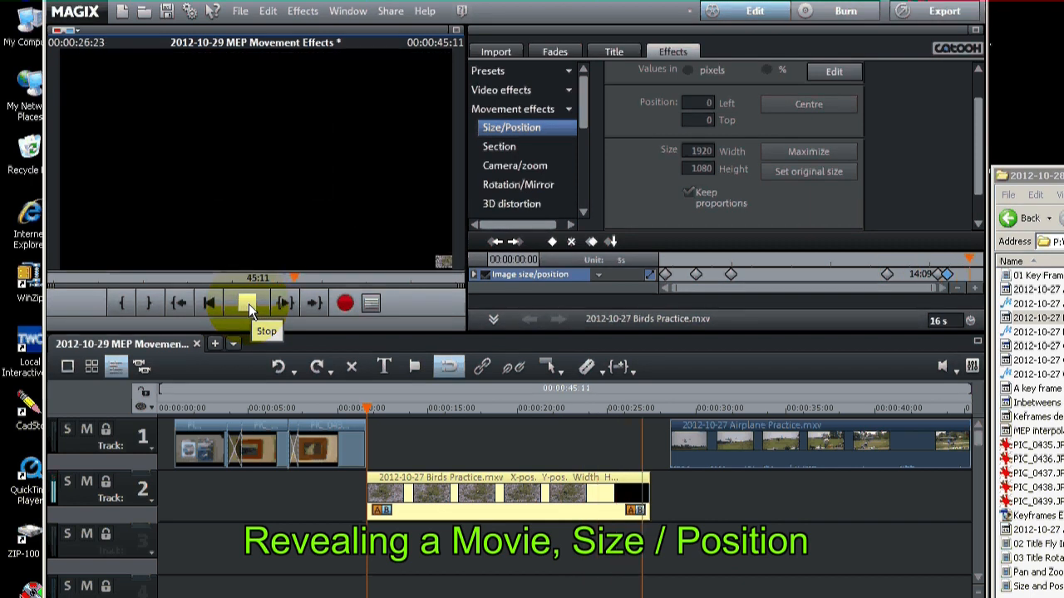
left_click(249, 303)
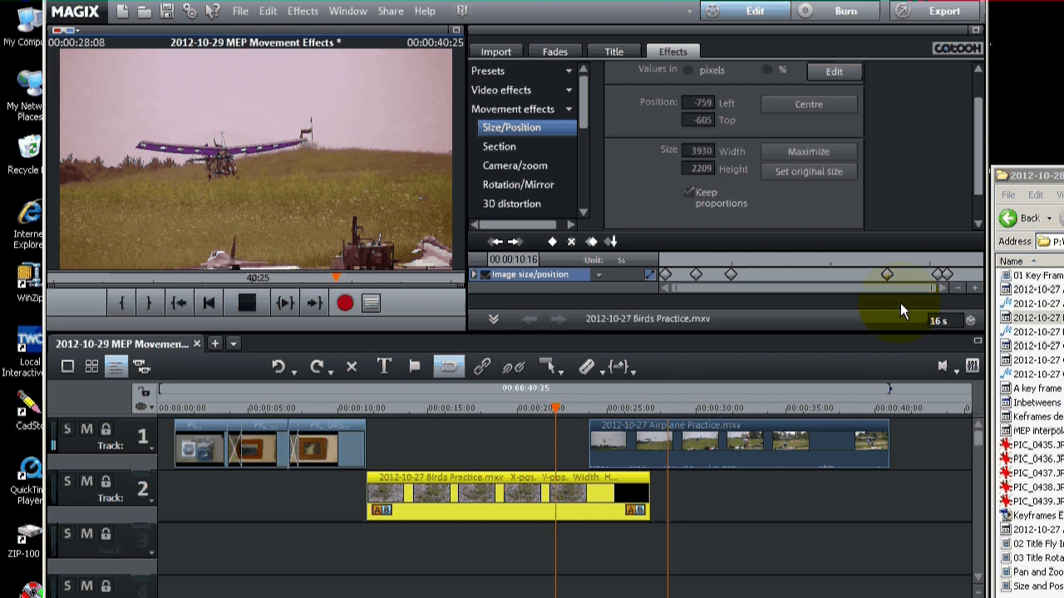
Stop playback once the preview shows the airplane footage overlapping the shrinking bird movie.
left_click(246, 302)
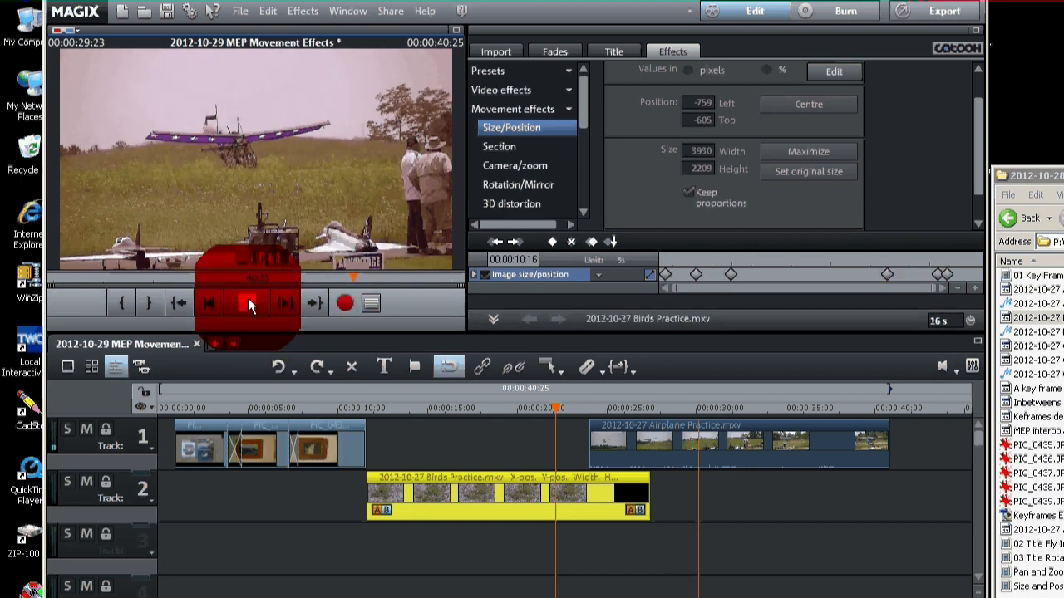